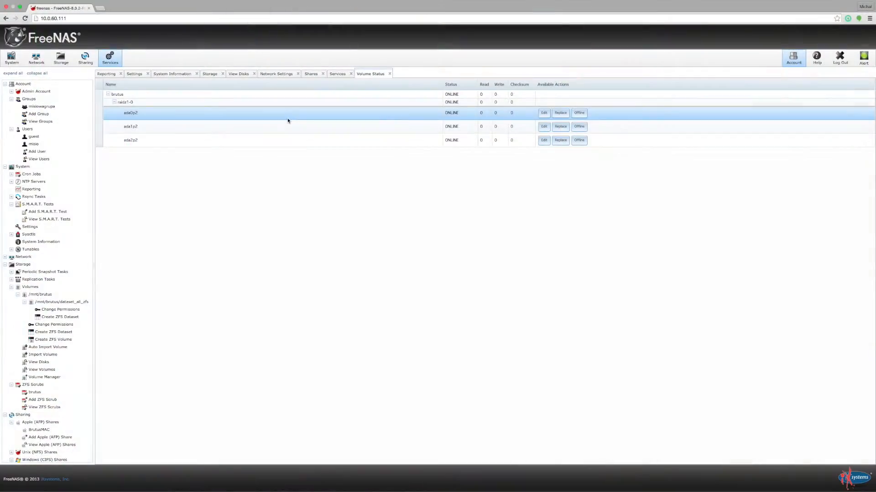
Show the Active Volumes list and reach the ZFS options of the brutus dataset.
left_click(210, 73)
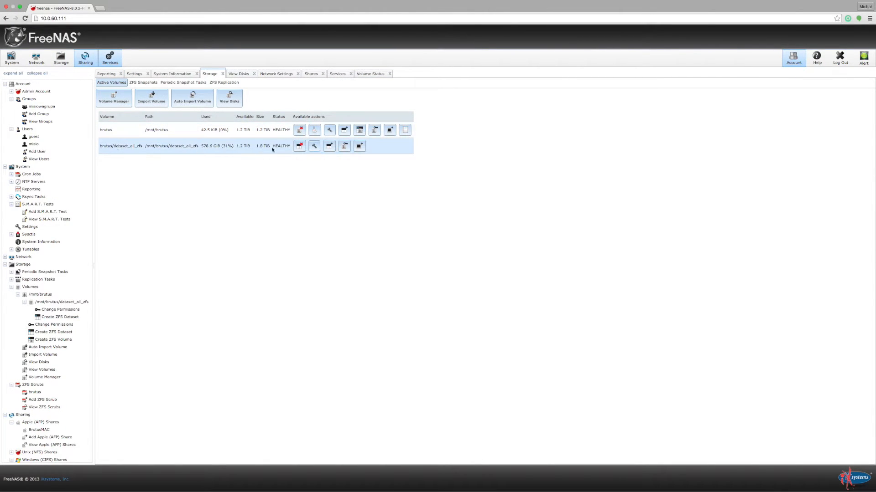
mouse_move(314, 146)
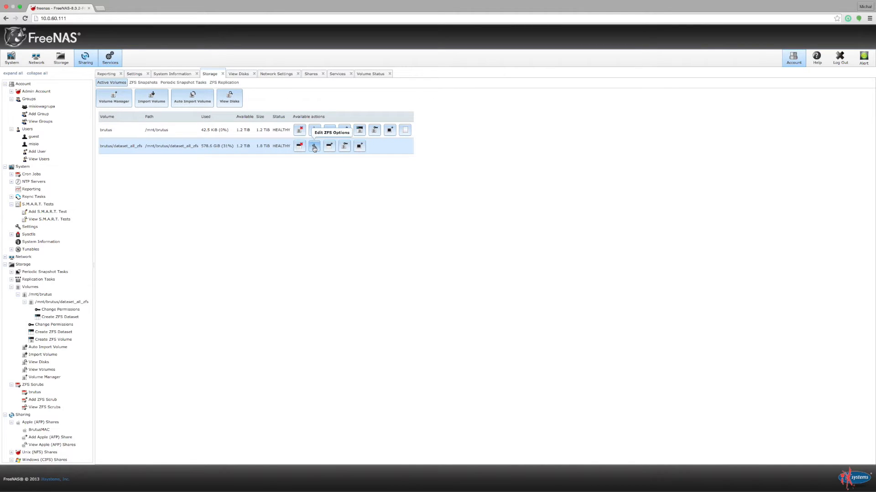
left_click(313, 146)
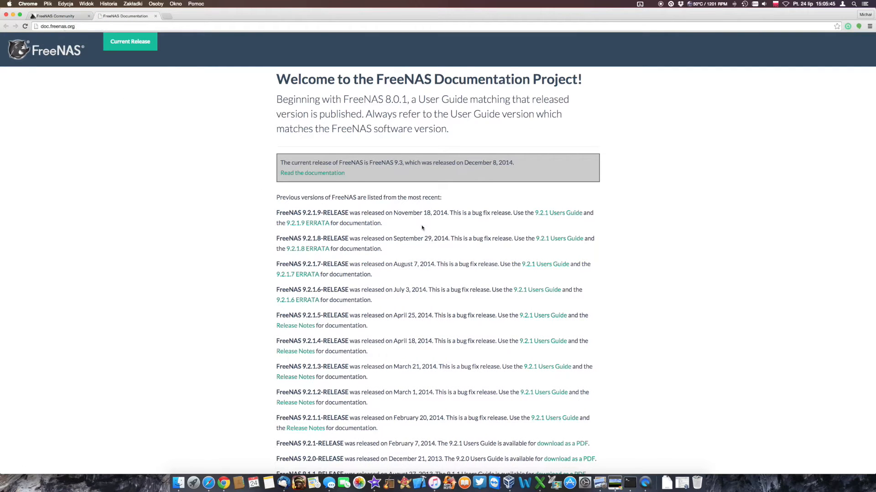
Scroll the FreeNAS documentation release list down to the 8.3 and 8.0 user guides.
scroll("down", 3)
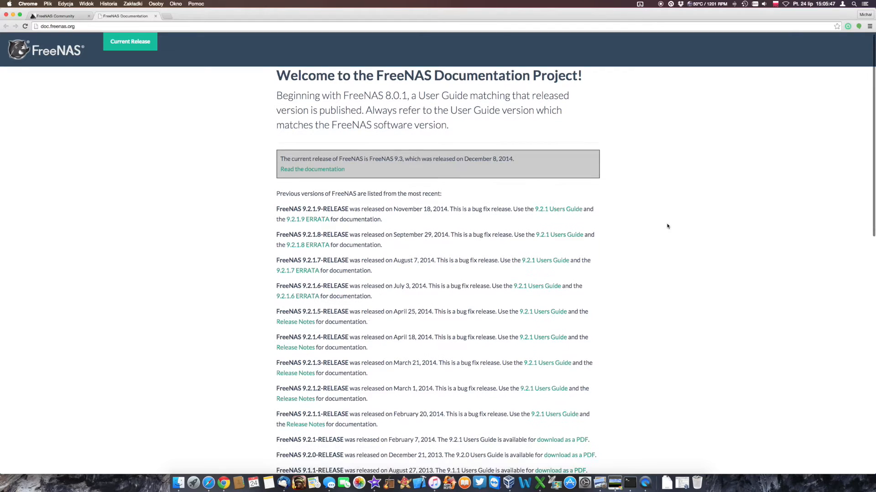
scroll("down", 3)
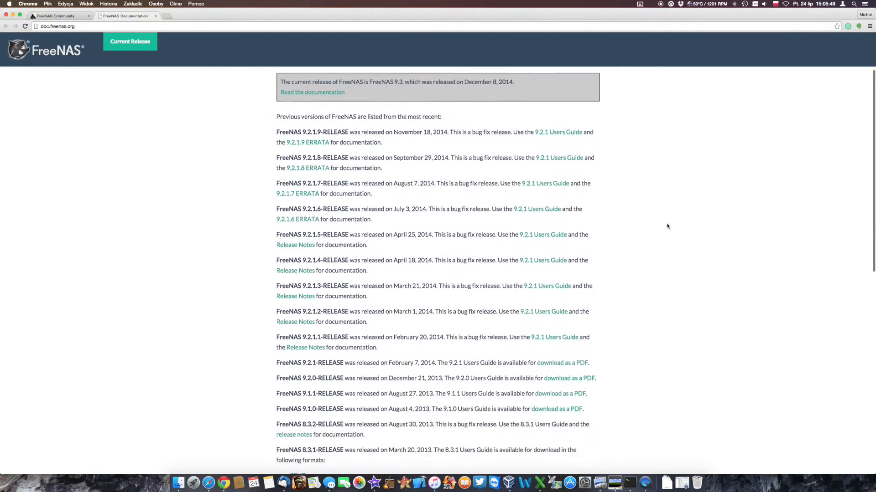
scroll("down", 3)
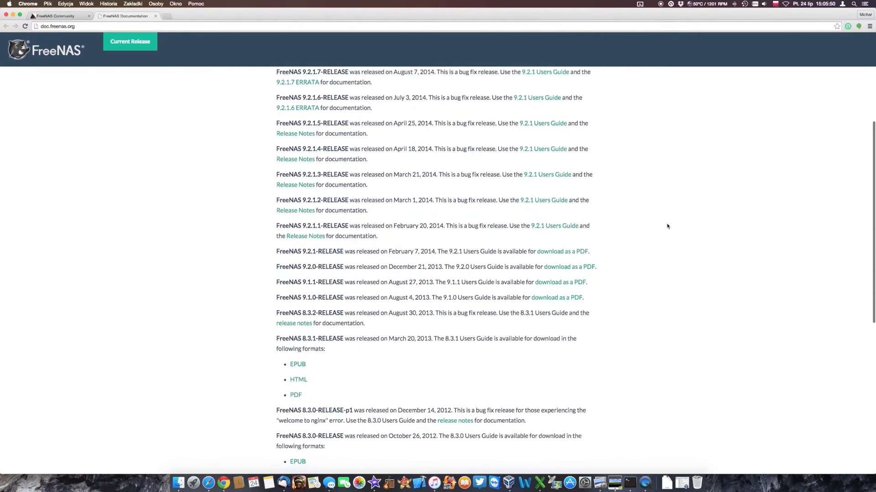
scroll("down", 3)
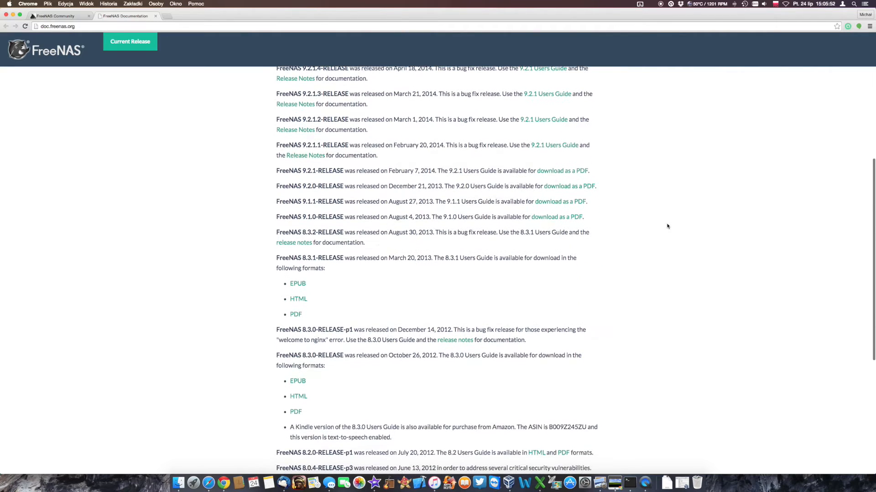
scroll("down", 3)
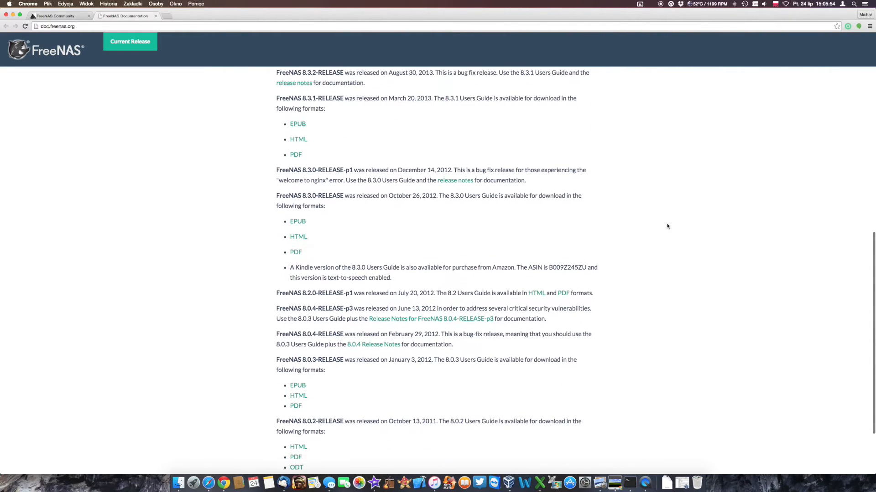
scroll("down", 3)
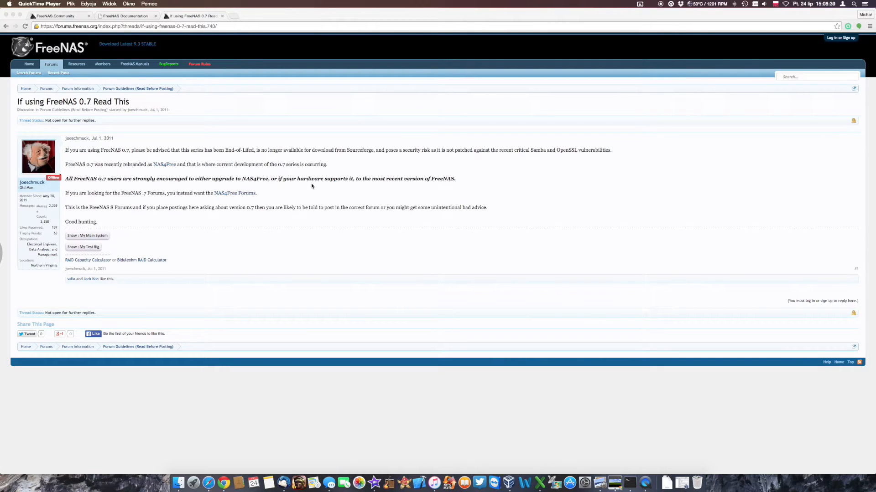
mouse_move(449, 186)
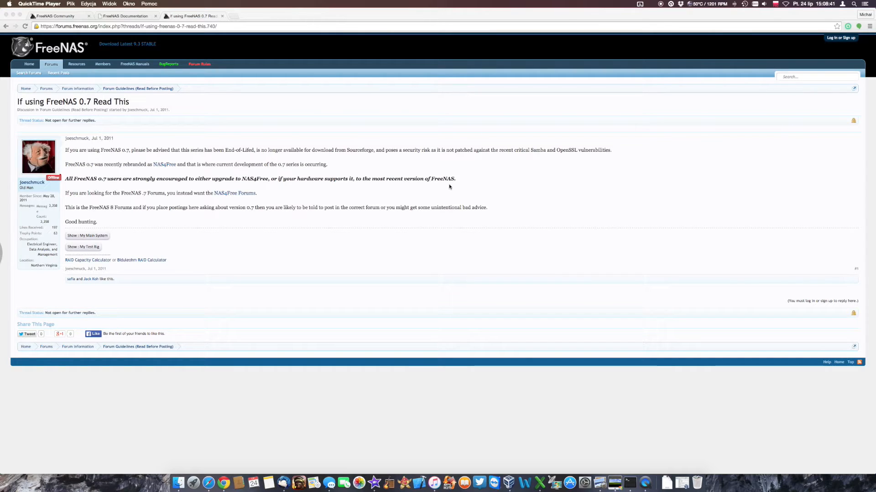
mouse_move(463, 187)
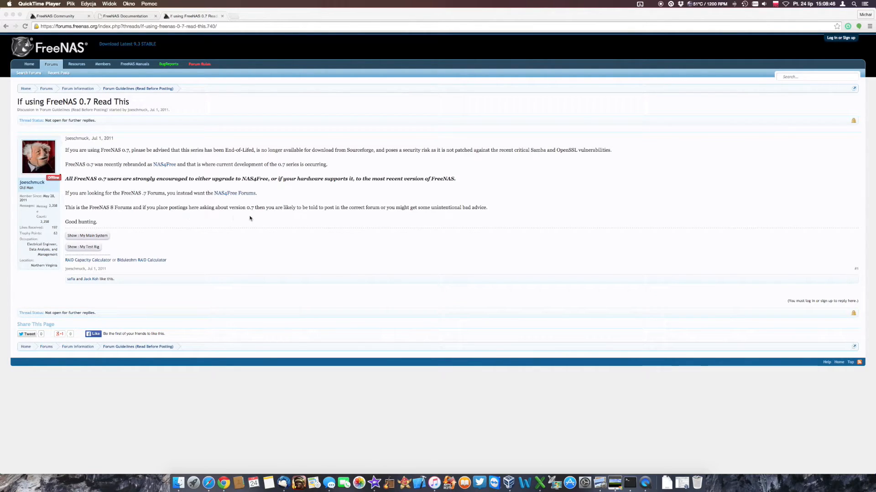
mouse_move(363, 220)
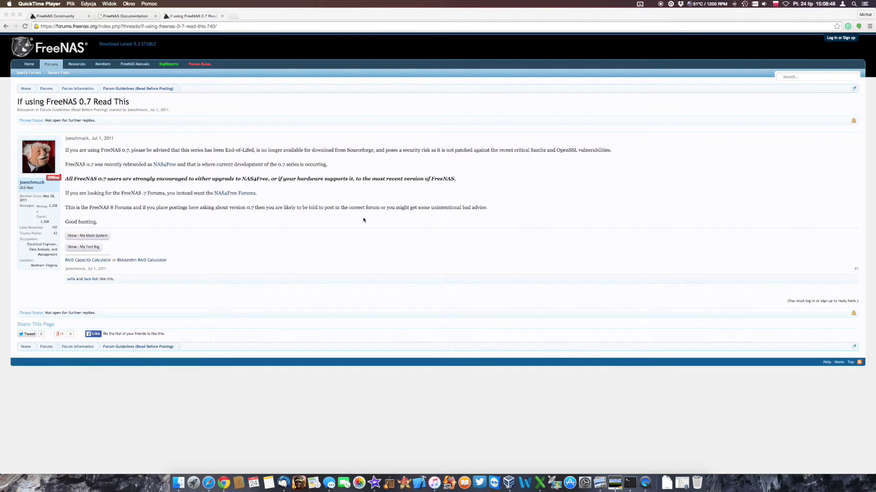
mouse_move(388, 215)
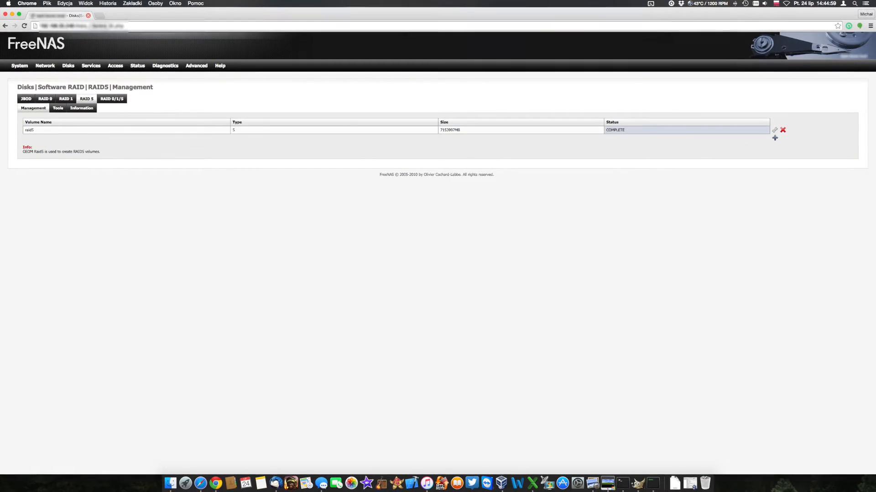
Reach the RAID5 Management page listing the raid5 volume with status COMPLETE.
left_click(775, 131)
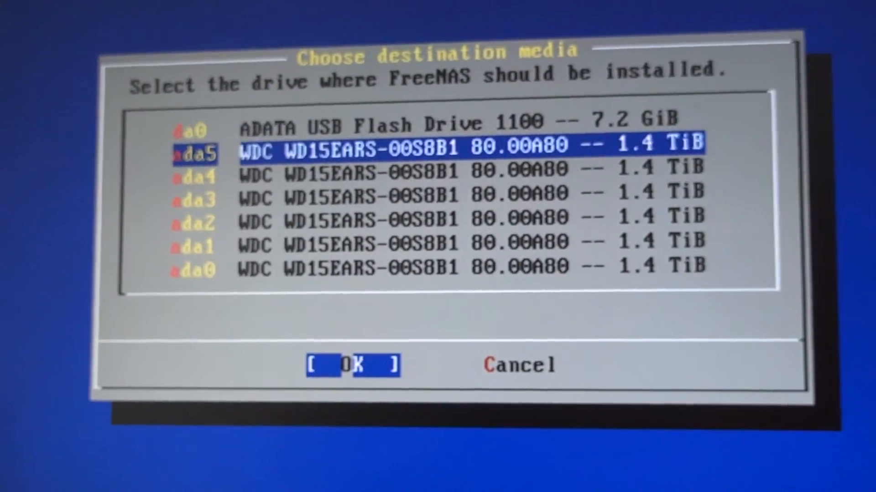
Move through the destination list of the USB flash drive and six 1.4 TiB WD drives.
key("Down")
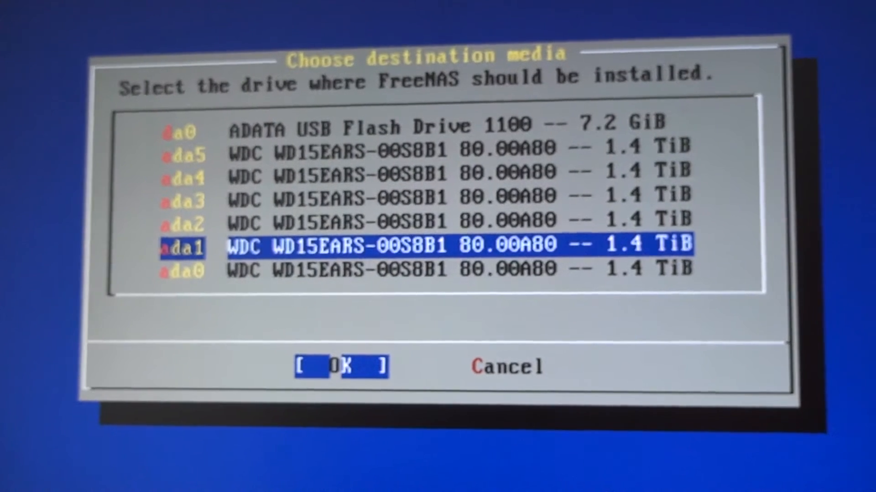
key("up")
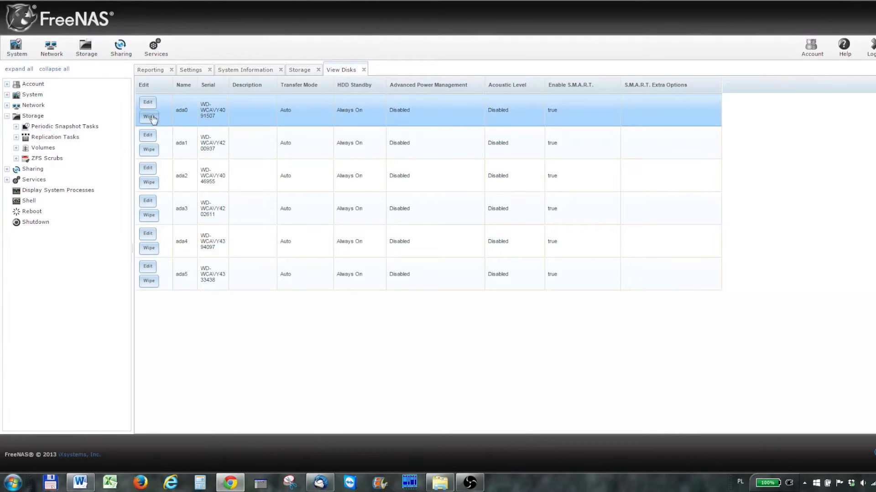
Attempt a quick wipe of ada0 (fails with operation not permitted), then cancel wiping ada4.
left_click(148, 118)
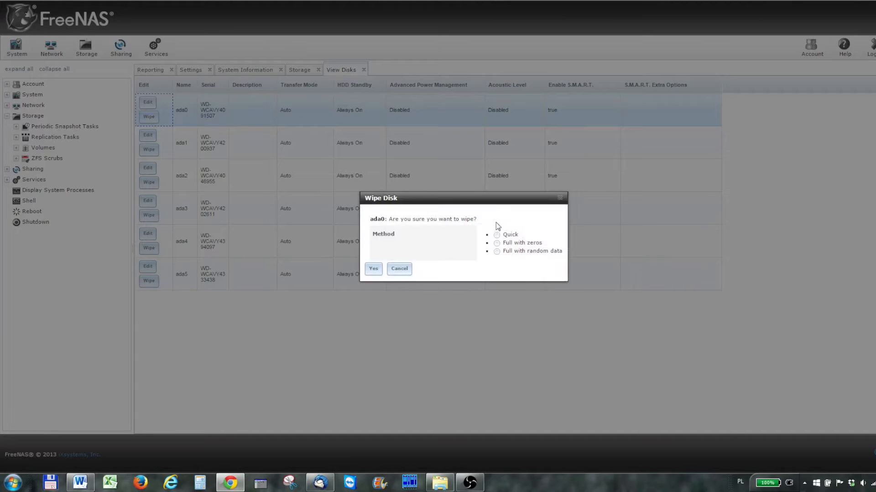
left_click(373, 268)
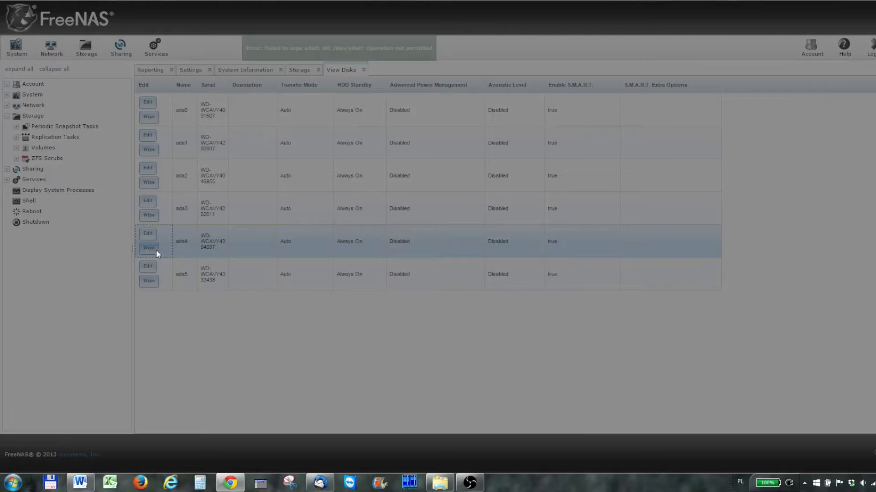
left_click(149, 247)
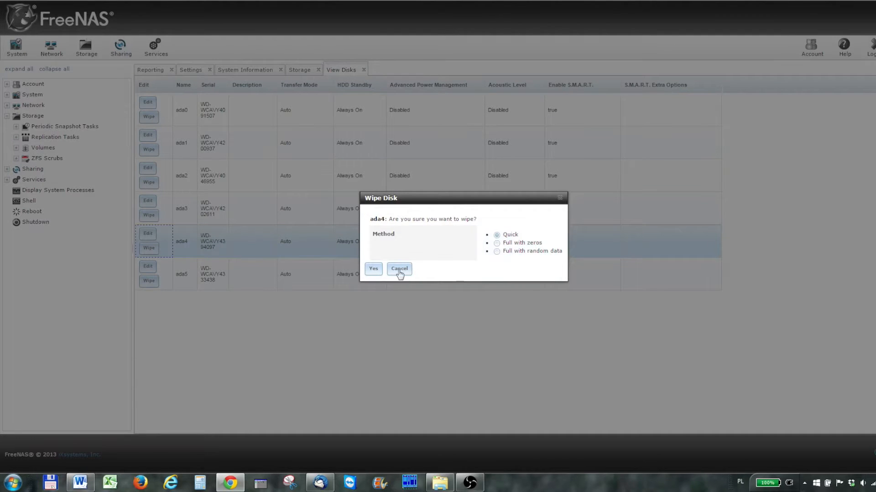
left_click(373, 268)
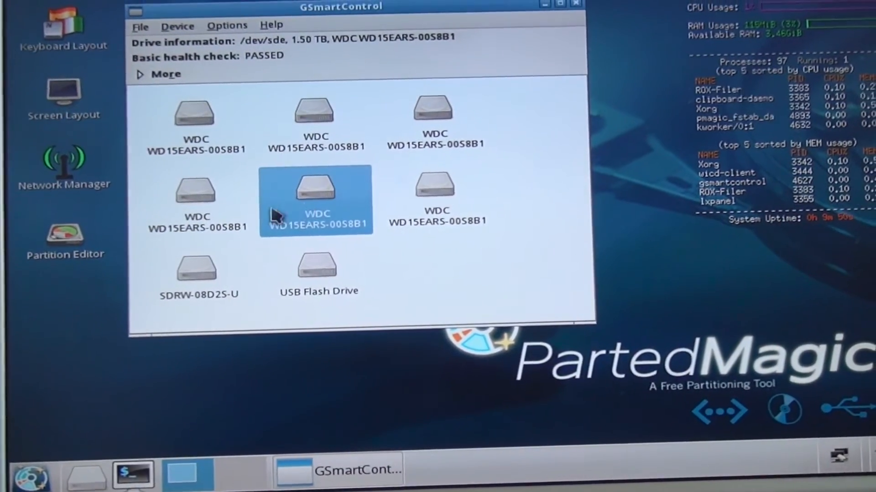
View the WD15EARS drive's details and its Perform Tests options with the short self-test.
right_click(314, 200)
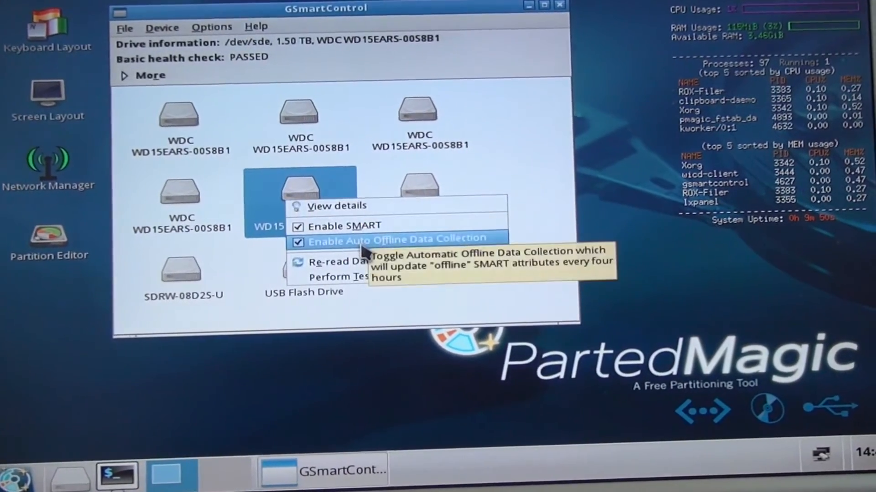
mouse_move(339, 205)
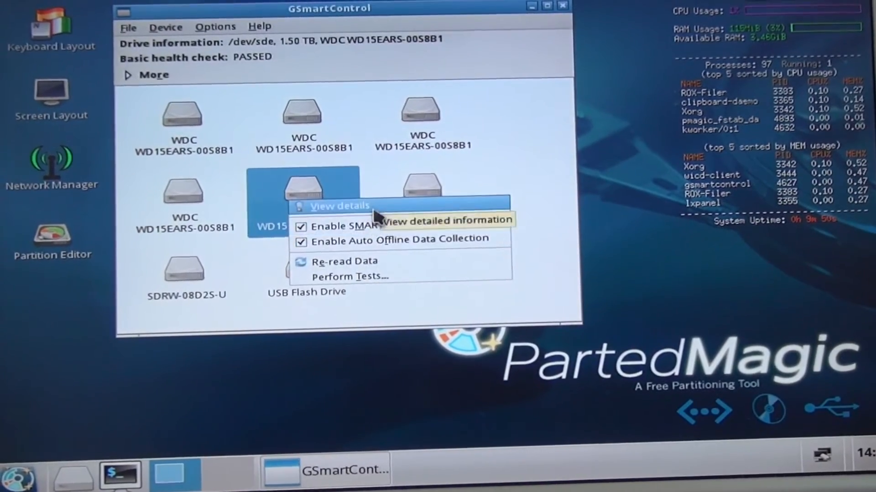
left_click(340, 205)
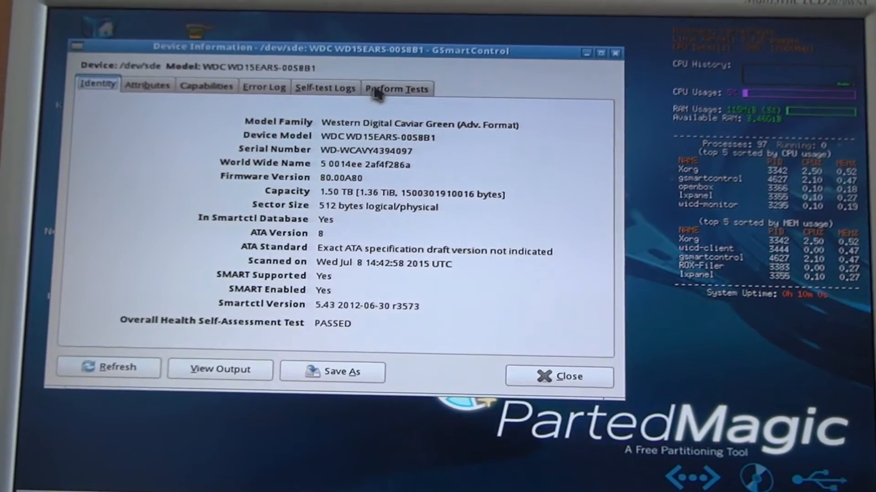
left_click(396, 89)
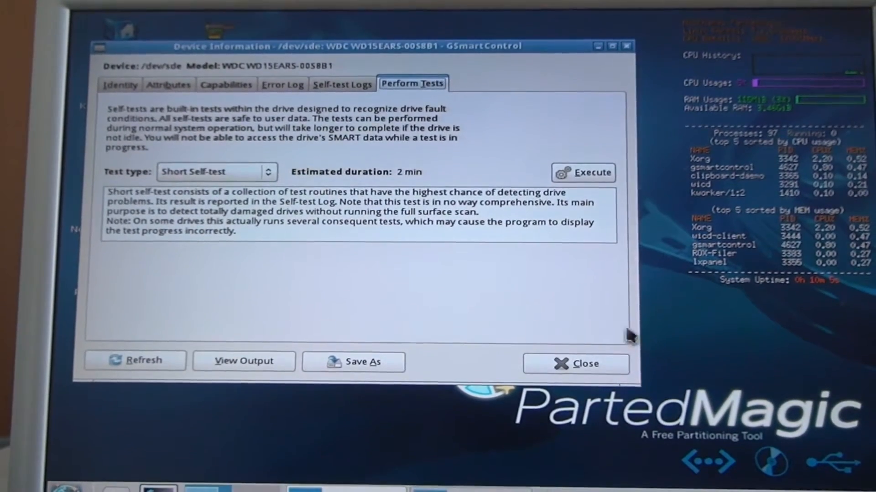
left_click(583, 172)
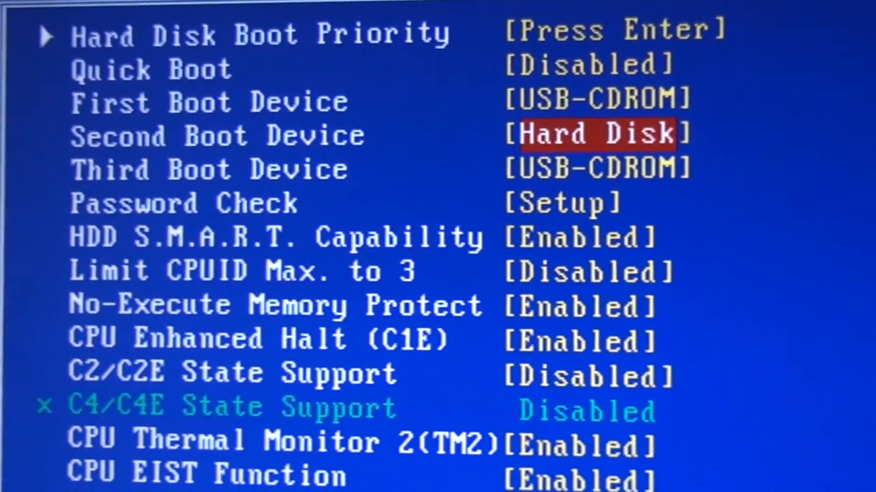
Step down the BIOS Advanced Features past the boot devices to HDD S.M.A.R.T. Capability.
scroll("down", 3)
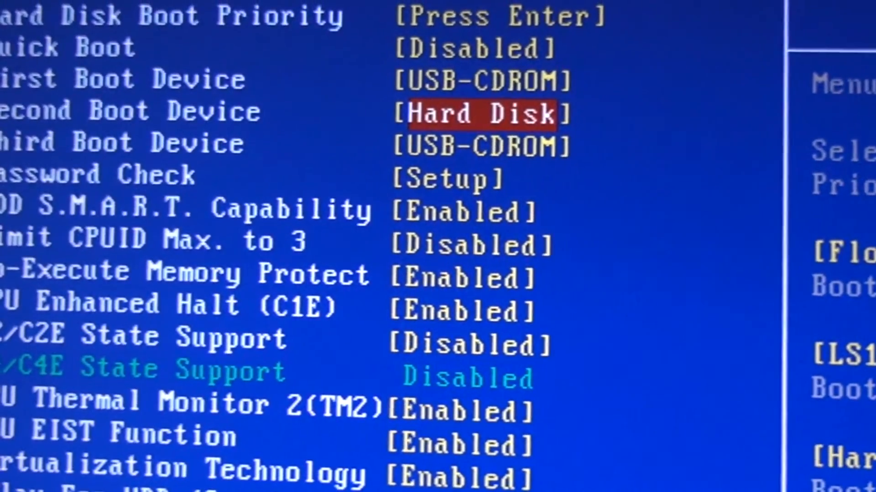
key("Escape")
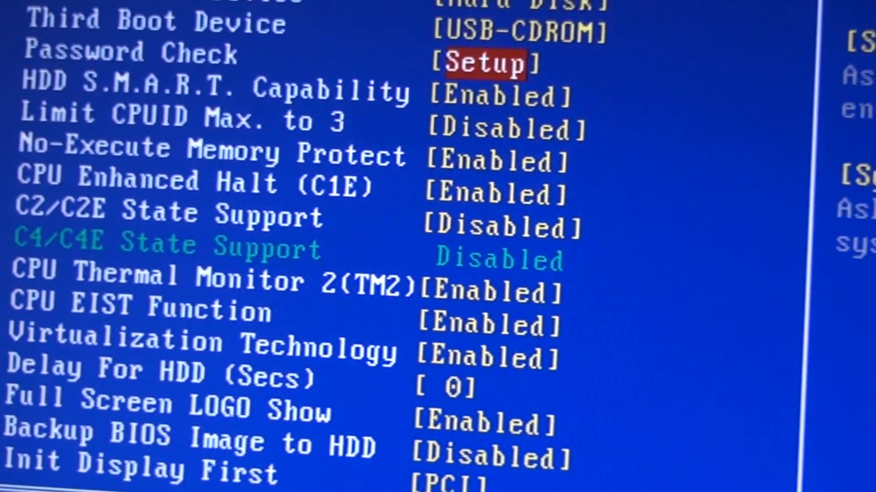
key("Down")
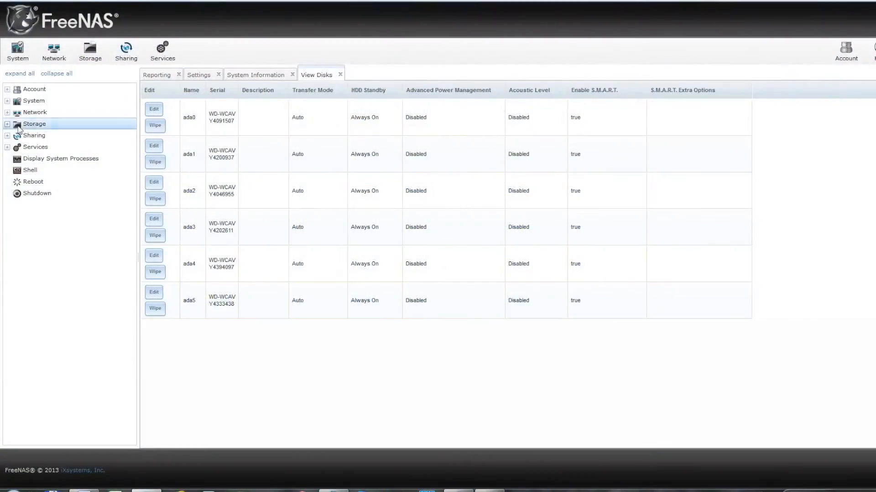
Reach the Storage overview where Active Volumes reports no volumes defined.
left_click(6, 123)
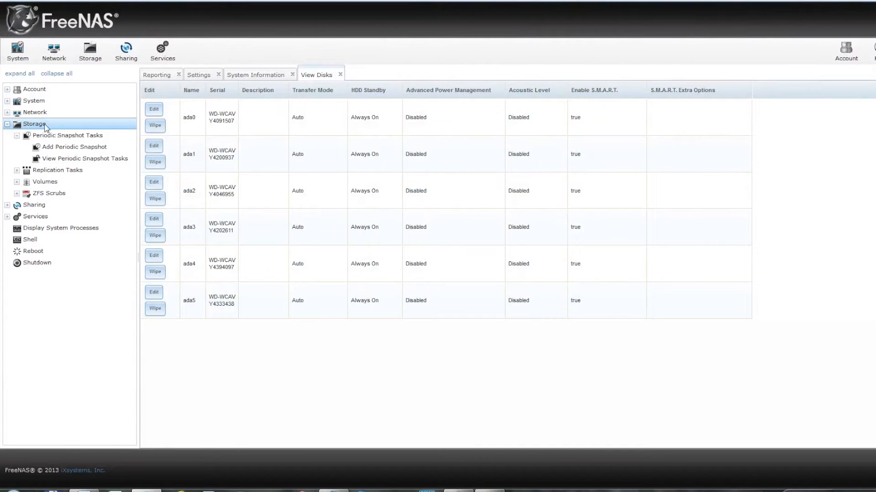
left_click(7, 124)
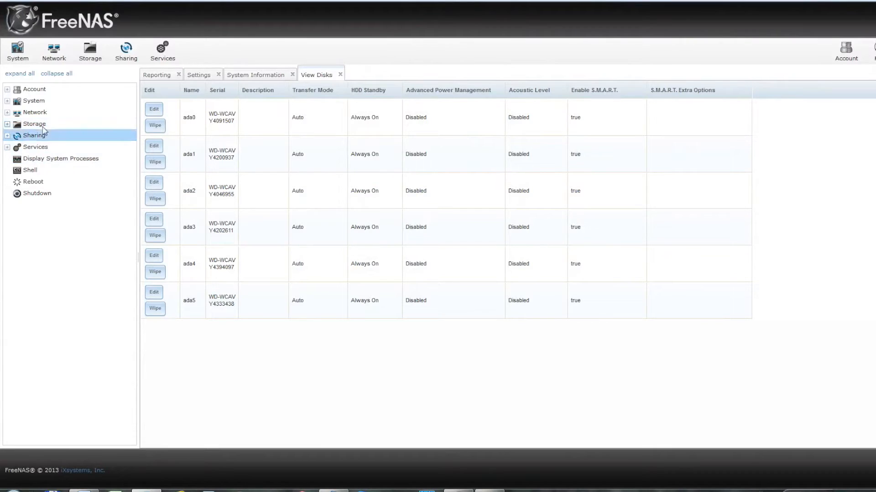
left_click(90, 50)
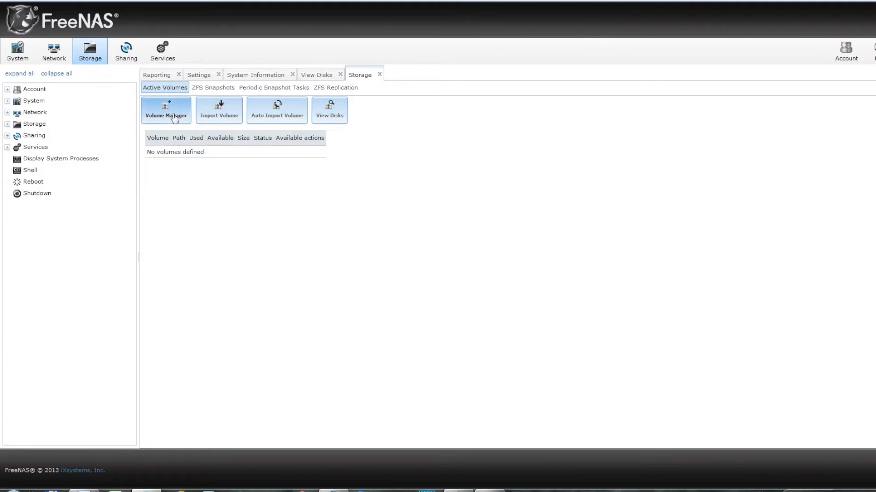
In Volume Manager select all six 1.5 TB disks with ZFS and RAID-Z layout.
left_click(165, 109)
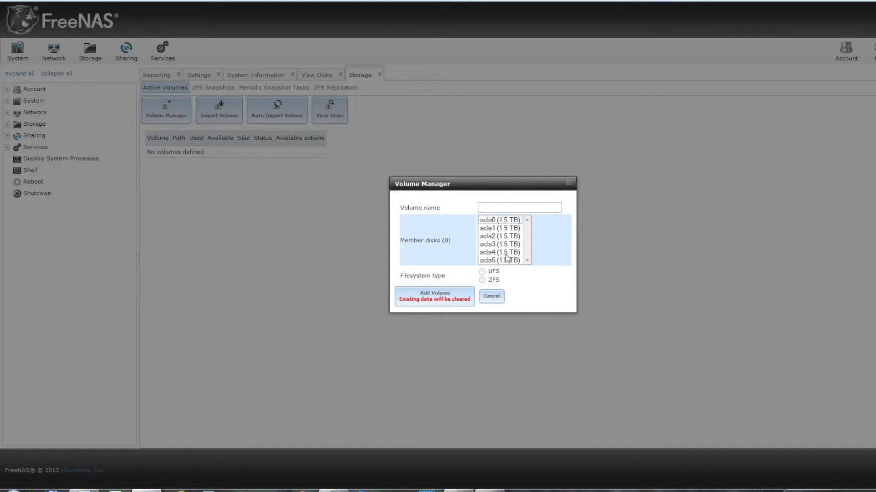
left_click(499, 220)
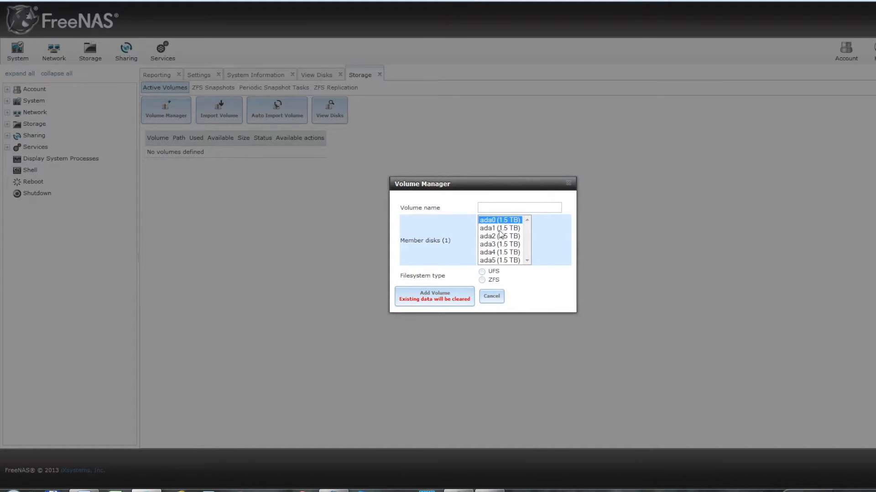
left_click(516, 245)
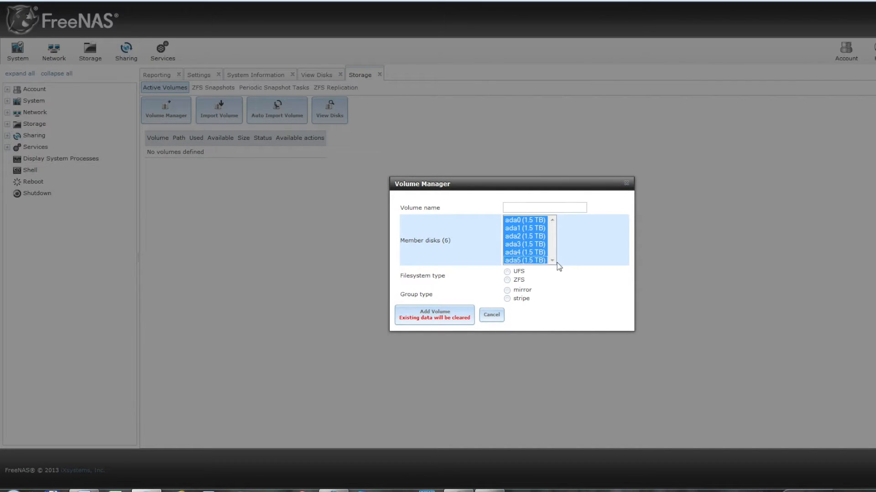
mouse_move(549, 239)
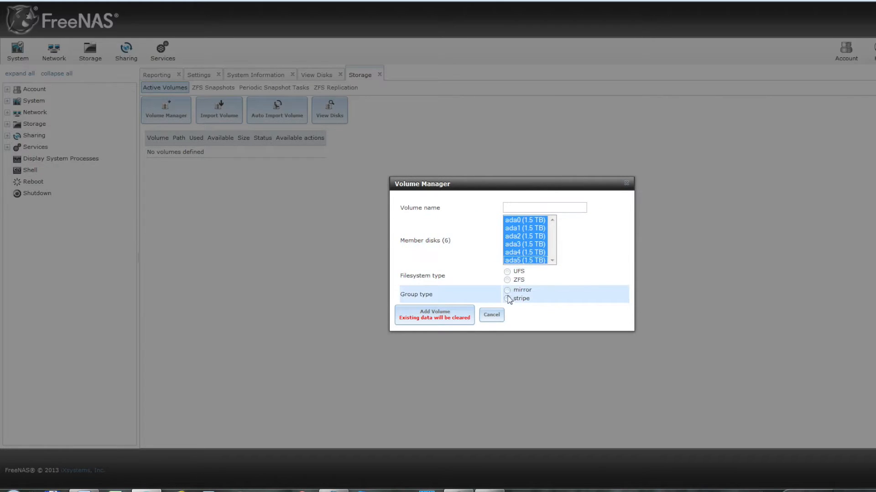
left_click(506, 280)
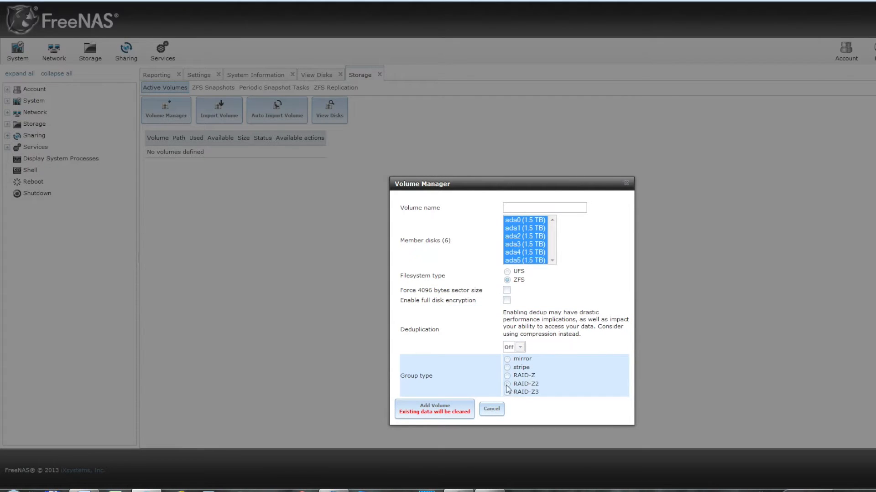
left_click(506, 375)
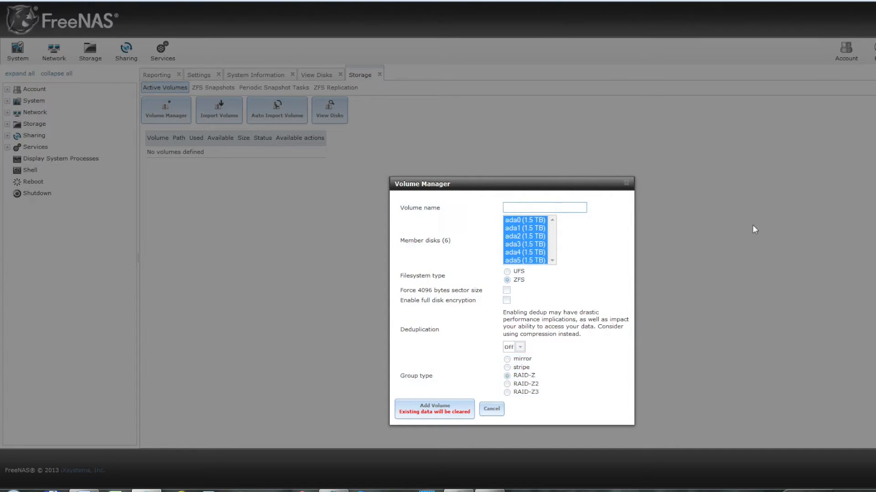
Name the new volume 'Test' in the volume name field.
left_click(544, 207)
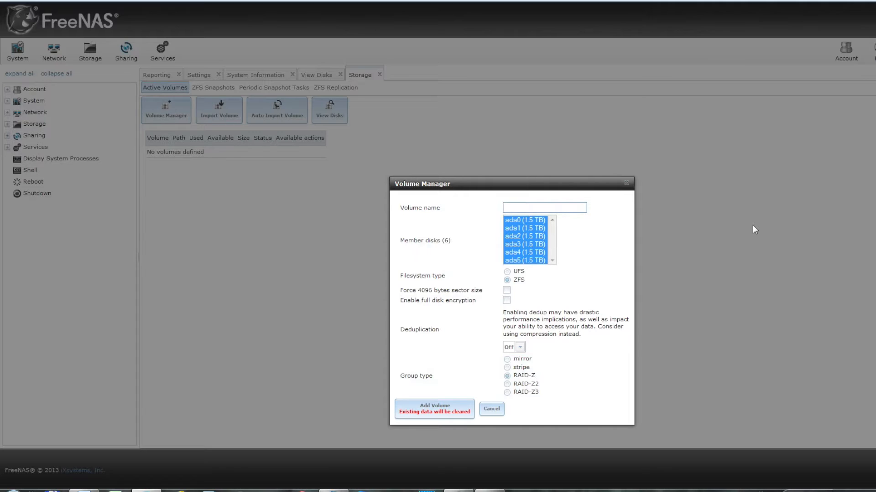
left_click(543, 208)
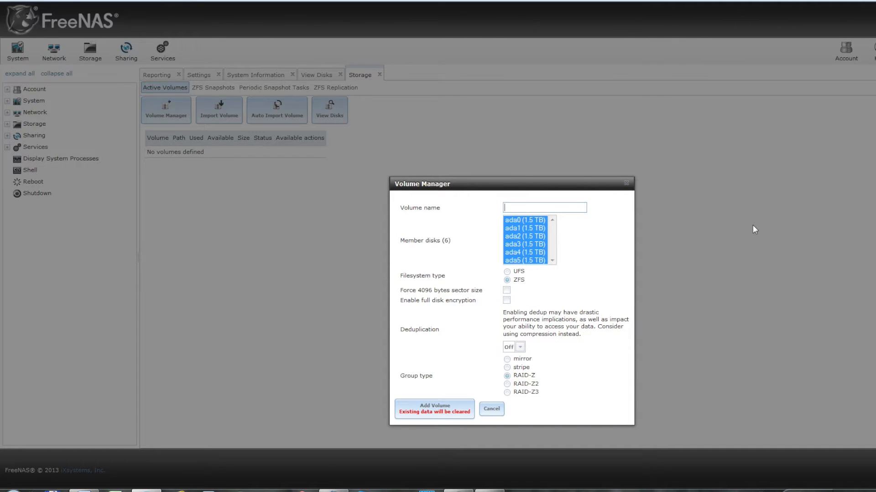
type("Test")
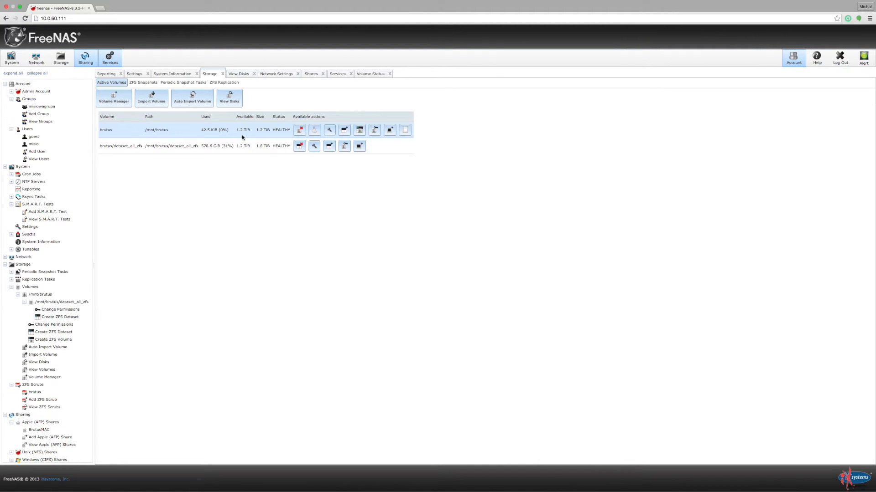
left_click(173, 146)
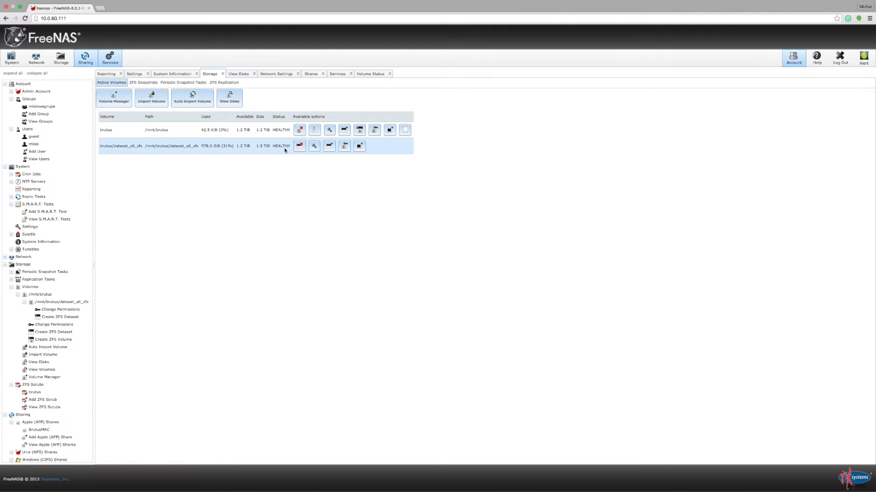
mouse_move(300, 145)
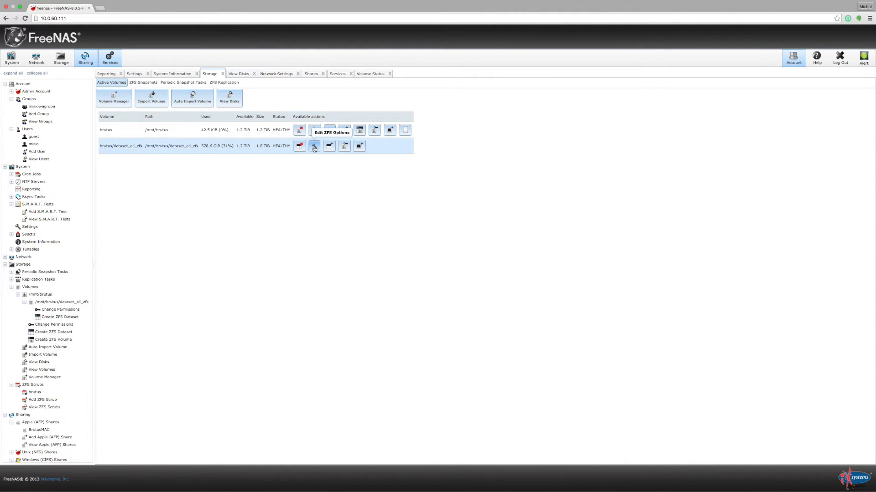
mouse_move(328, 146)
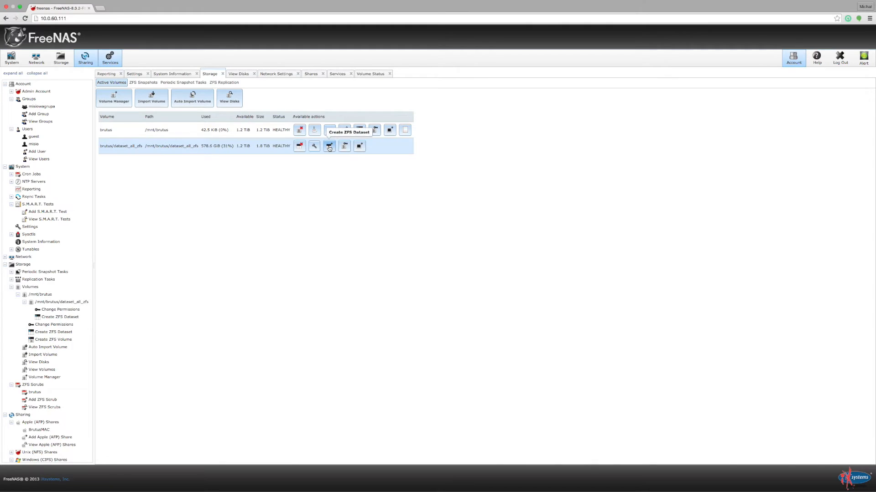
left_click(329, 146)
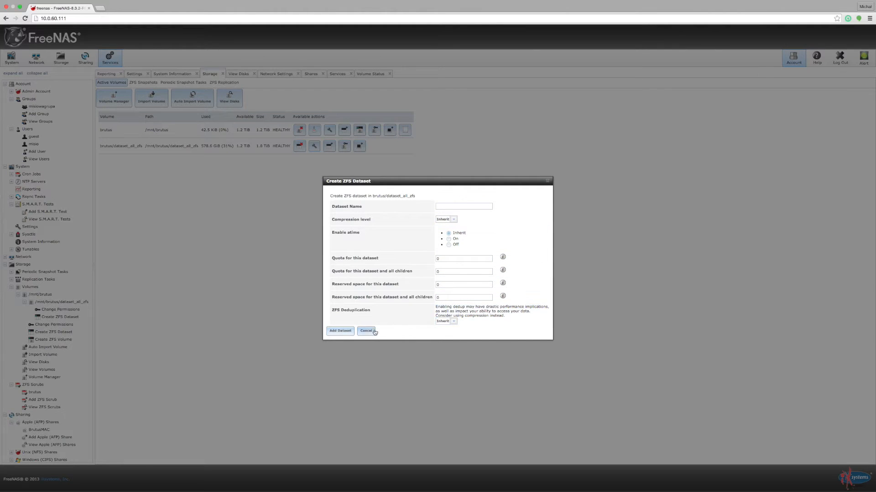
left_click(365, 330)
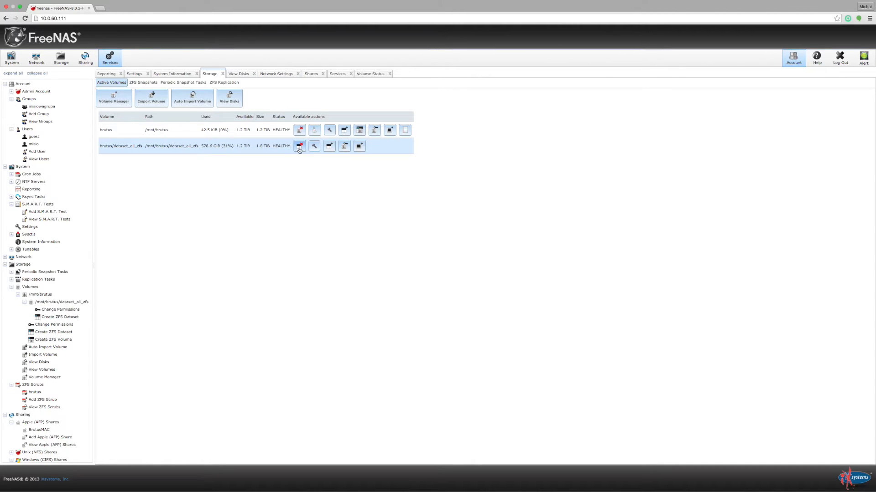
left_click(314, 146)
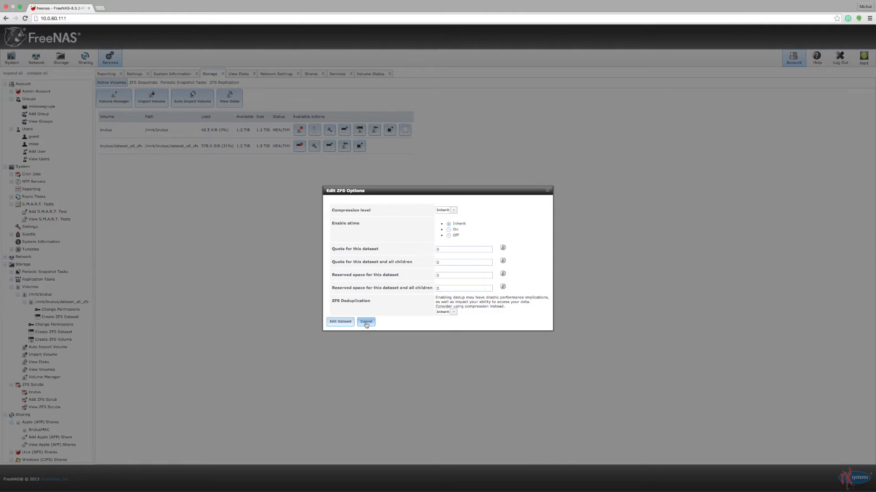
left_click(365, 322)
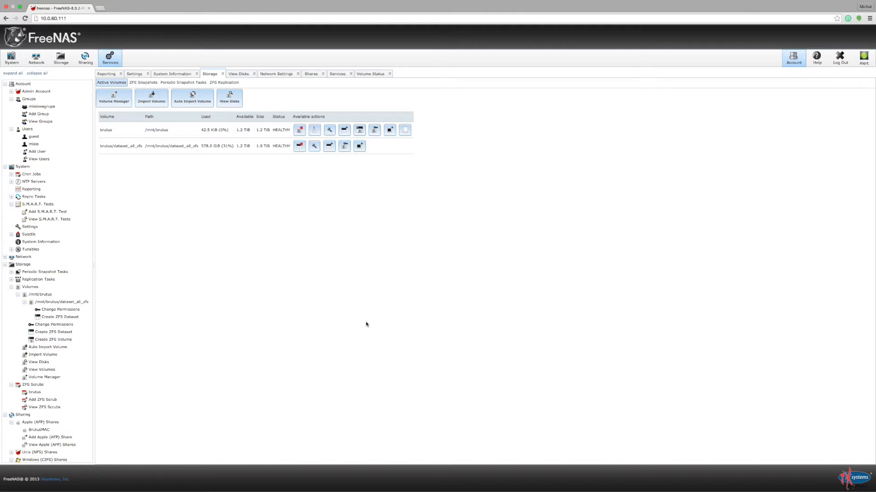
mouse_move(314, 130)
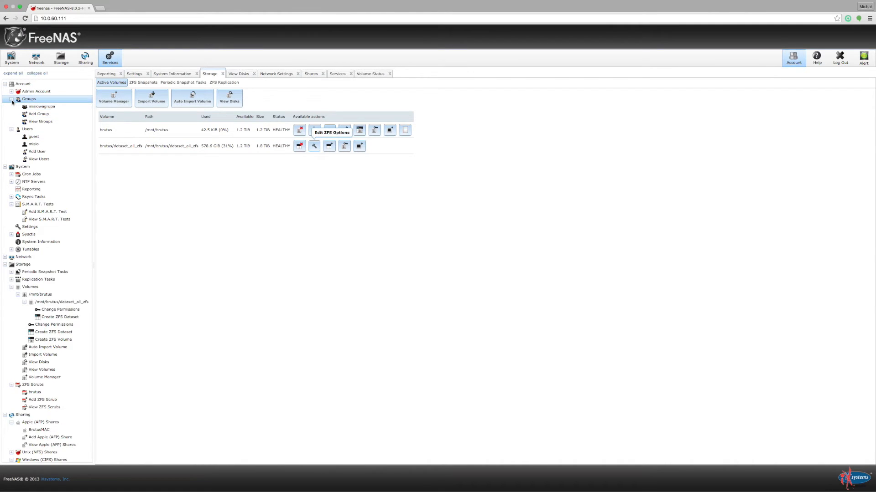
mouse_move(40, 107)
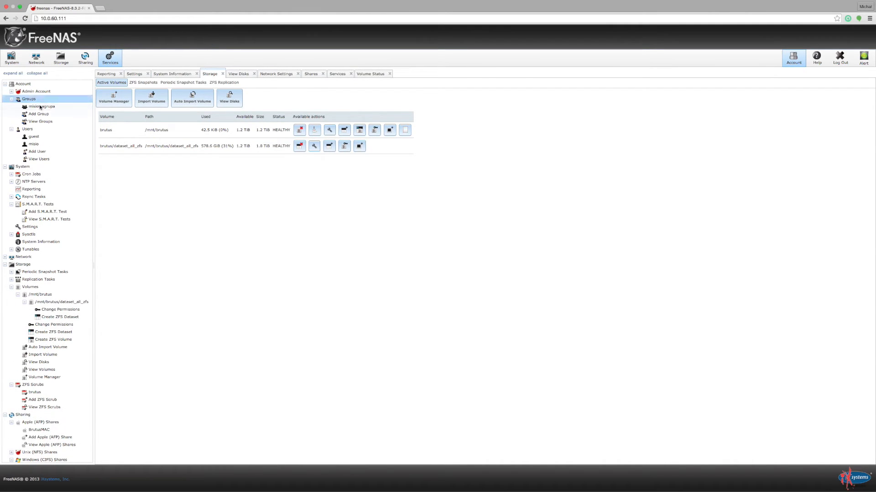
Look at Add Group and the existing custom group's settings, closing both unchanged.
left_click(41, 107)
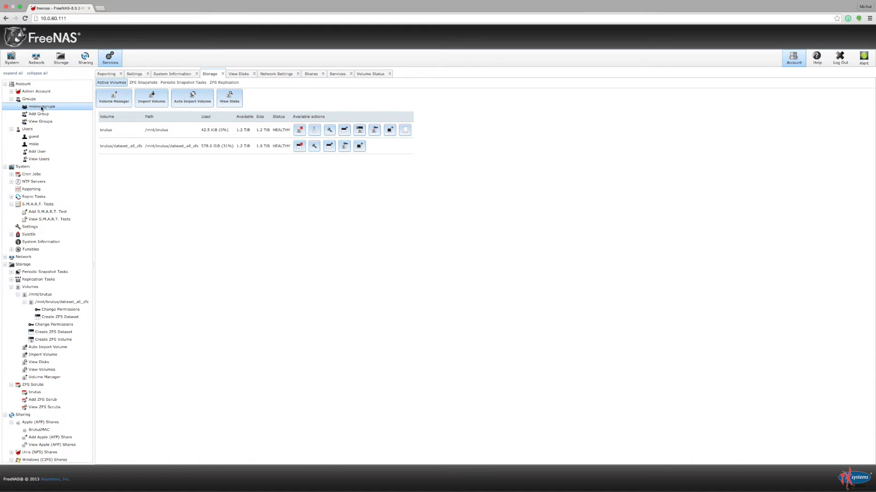
left_click(38, 114)
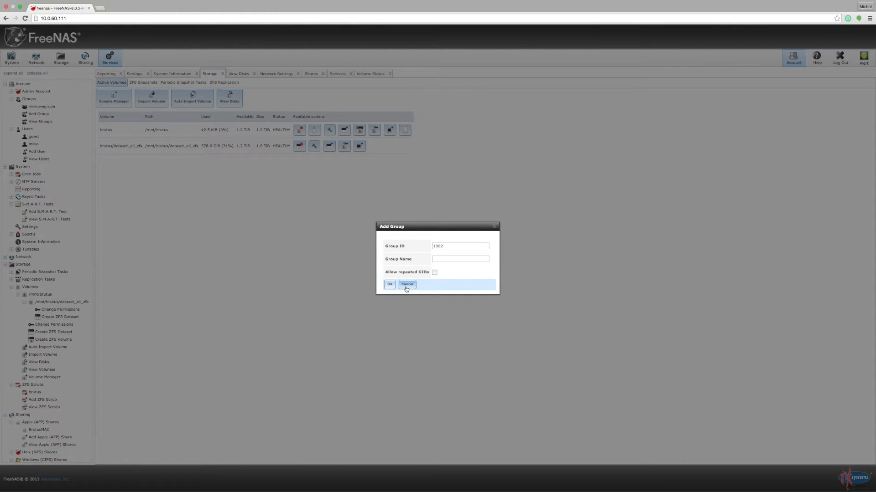
left_click(41, 106)
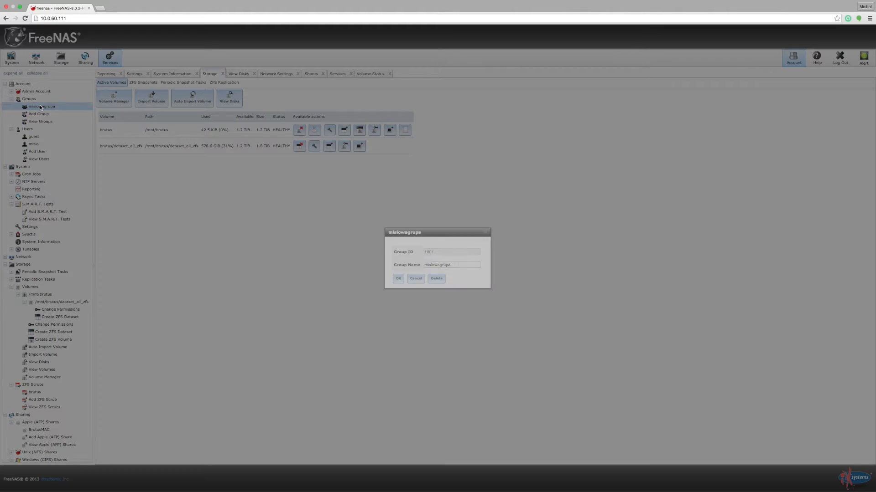
left_click(451, 264)
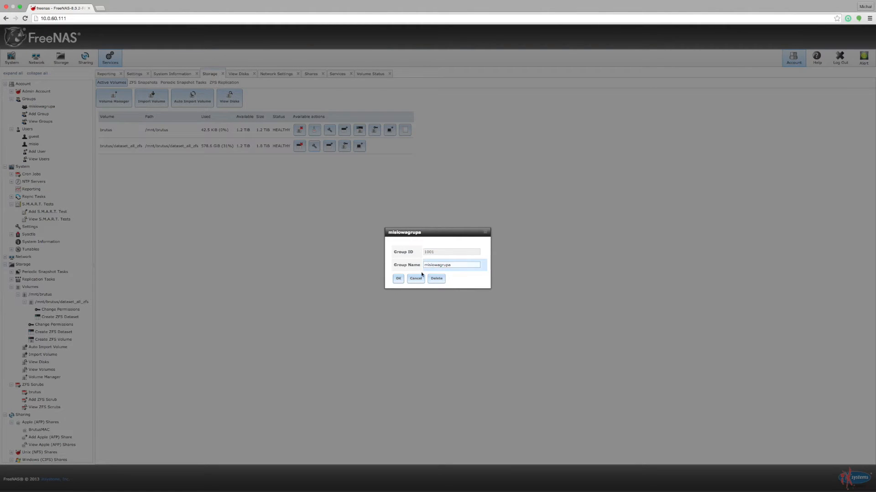
left_click(415, 278)
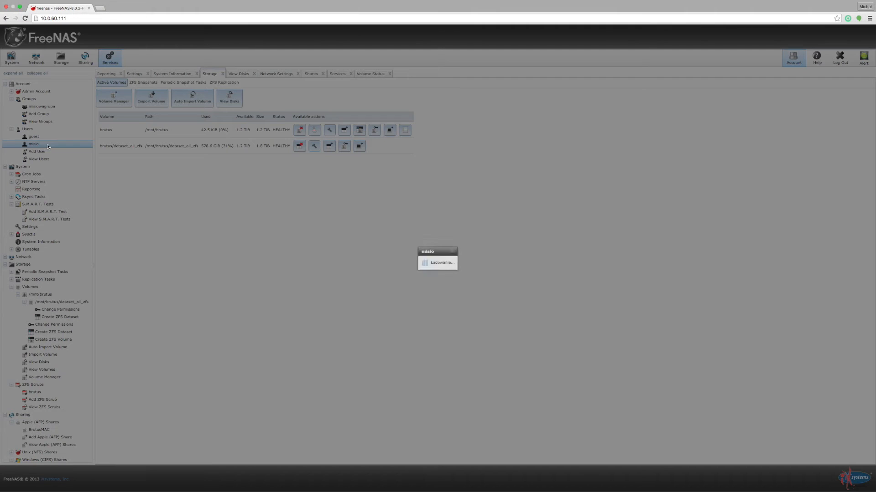
Open the existing user's account settings showing home directory /mnt/brutus.
left_click(34, 144)
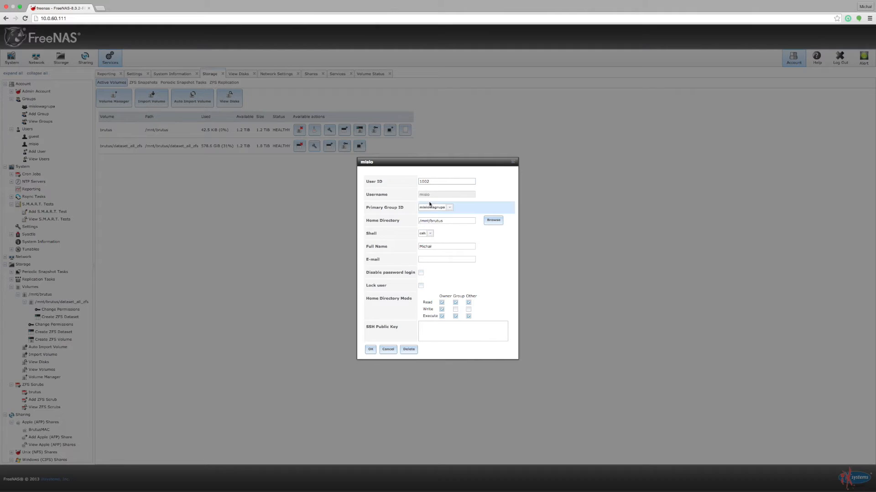
left_click(455, 309)
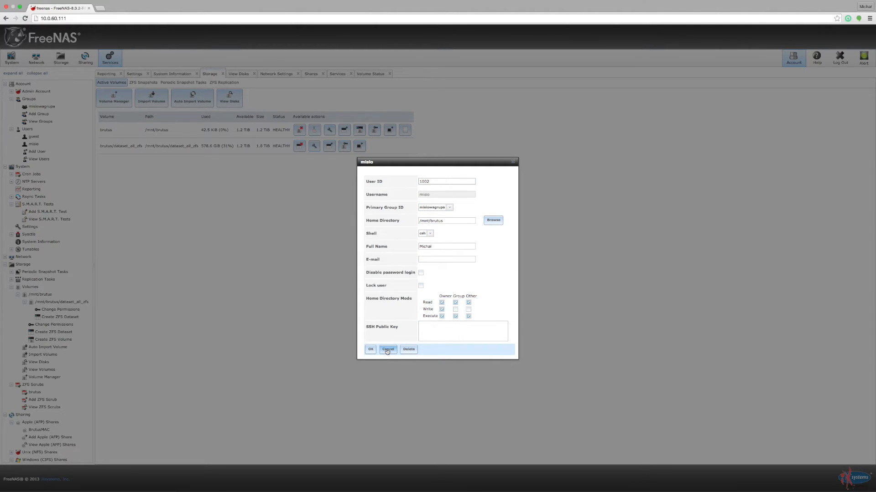
left_click(388, 350)
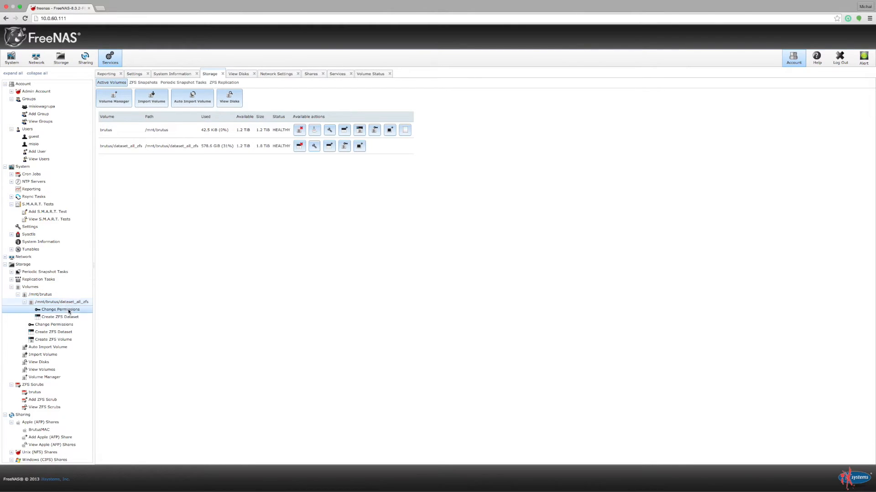
left_click(60, 309)
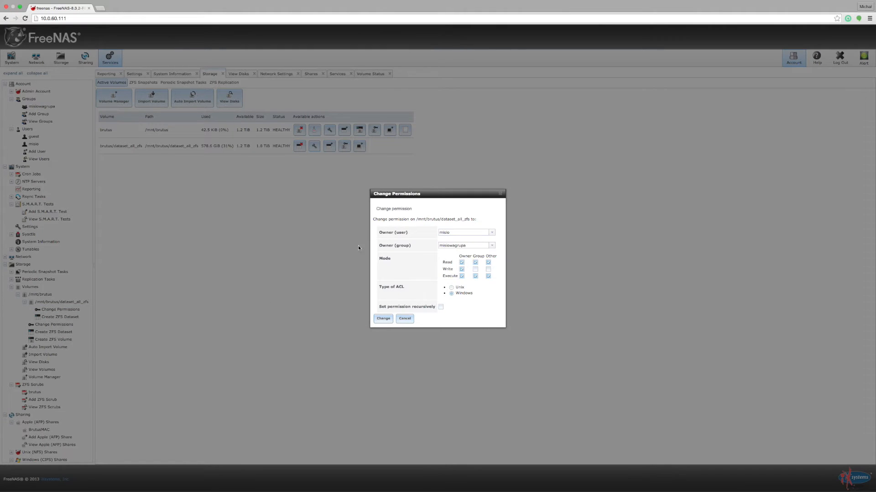
left_click(463, 245)
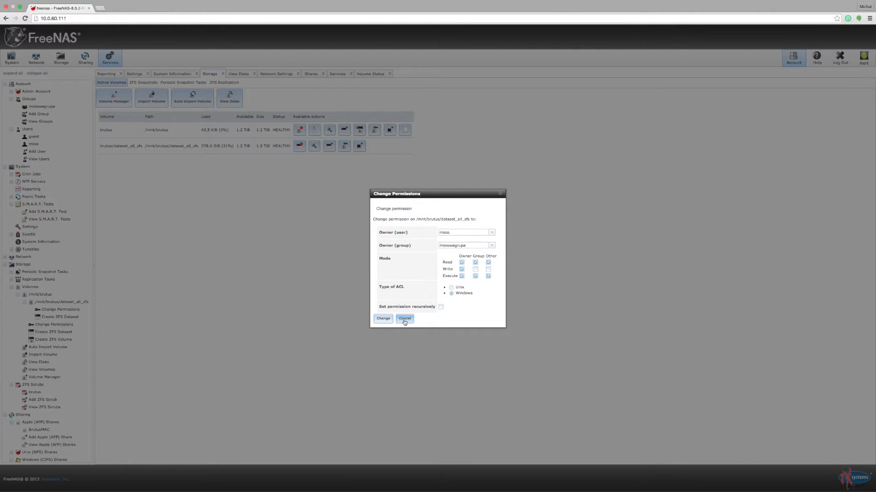
left_click(404, 318)
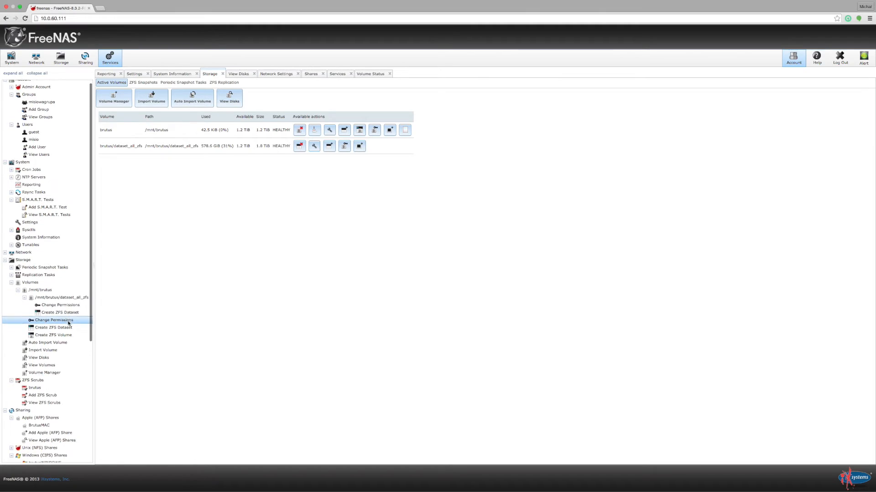
scroll("down", 3)
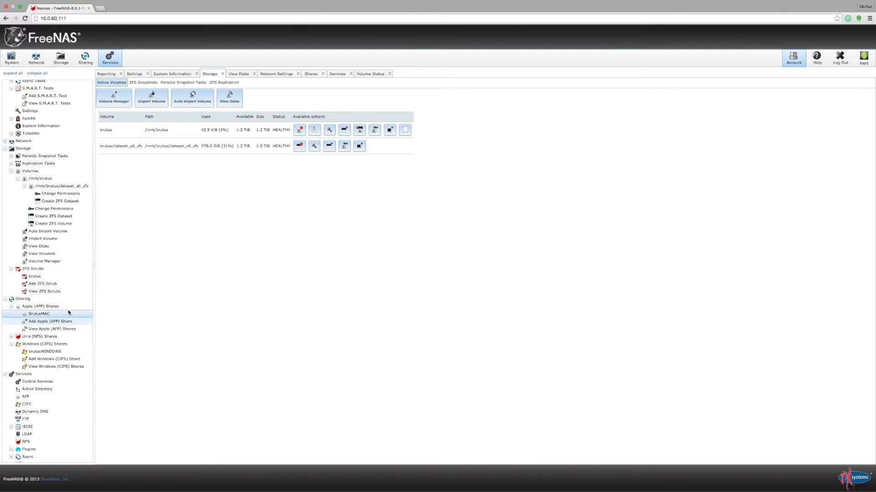
left_click(38, 314)
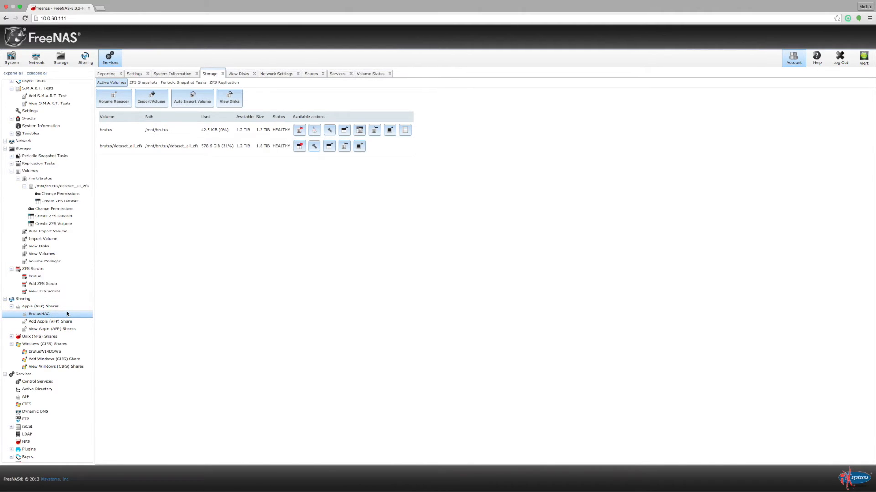
left_click(45, 351)
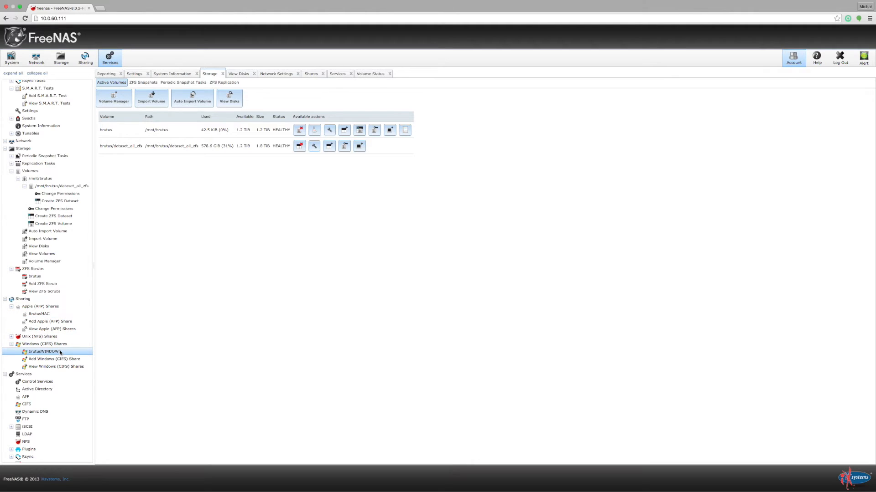
left_click(40, 313)
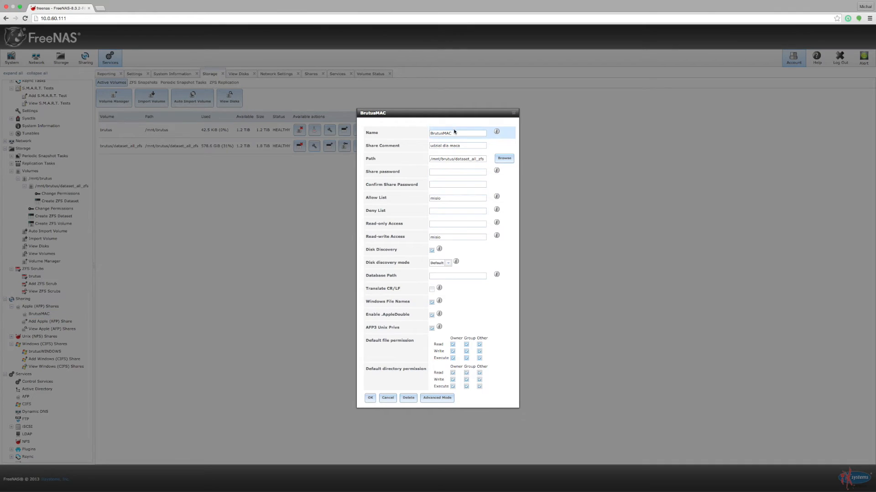
left_click(457, 145)
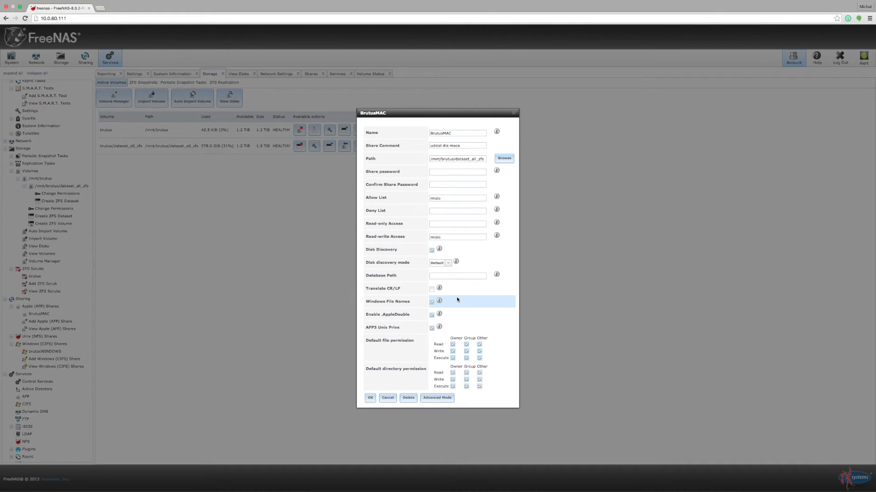
left_click(457, 236)
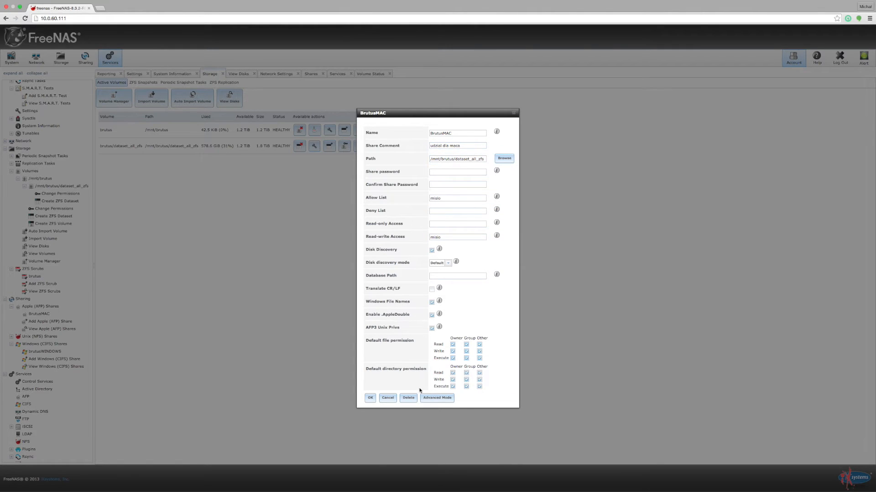
left_click(387, 397)
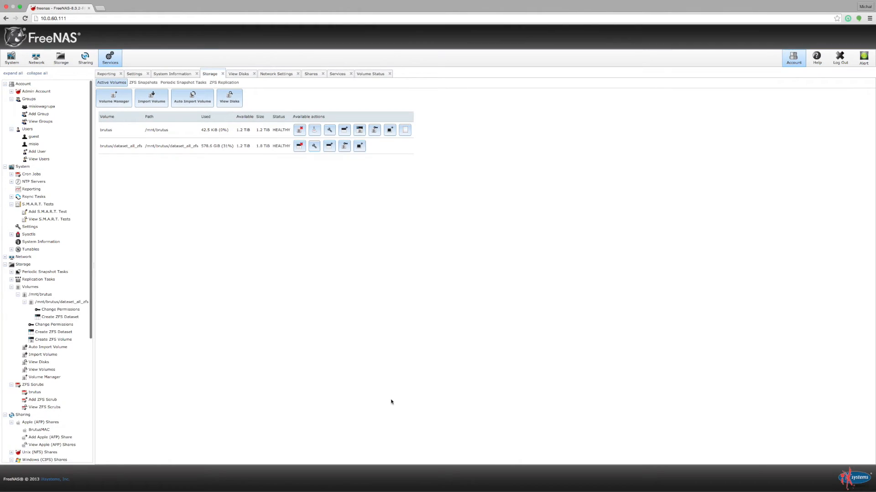
left_click(45, 404)
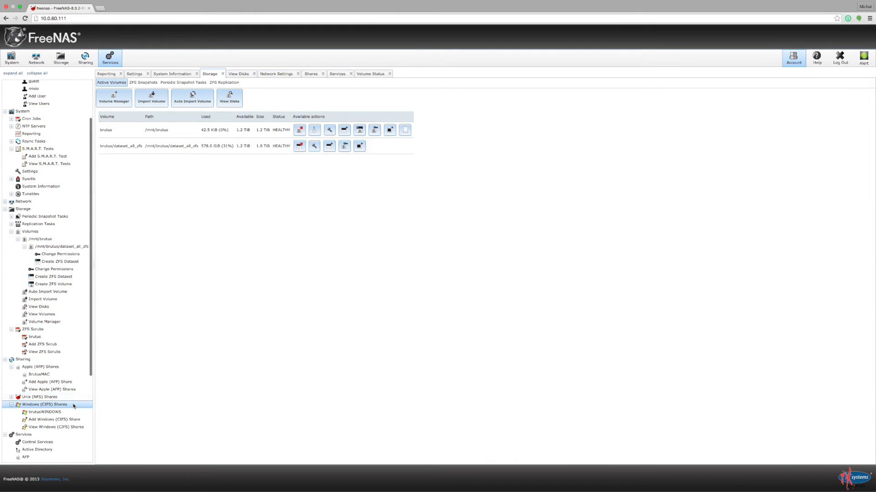
left_click(10, 404)
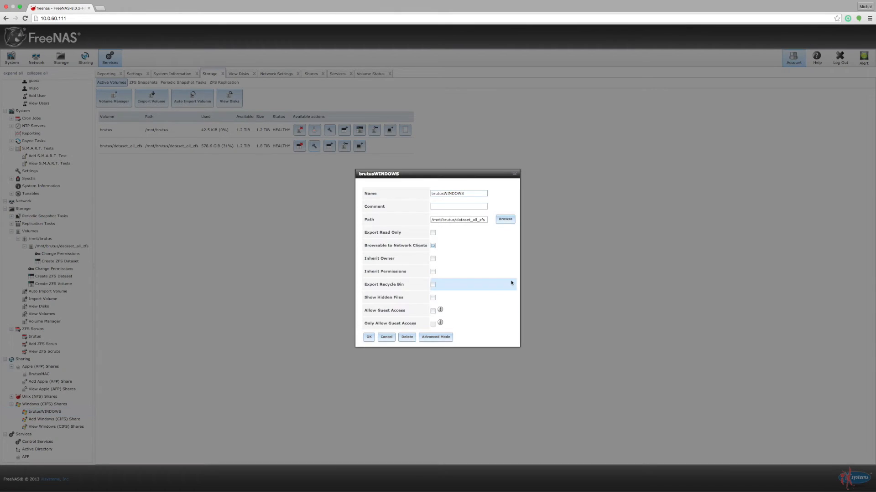
left_click(458, 194)
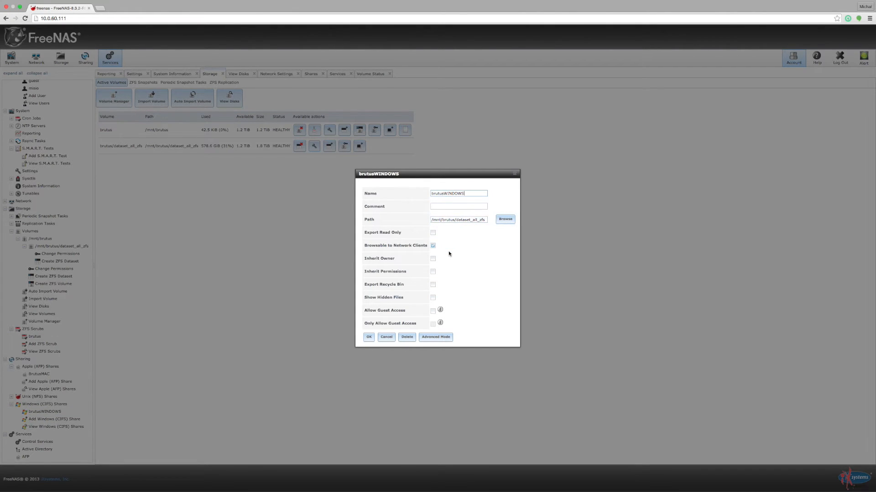
left_click(386, 336)
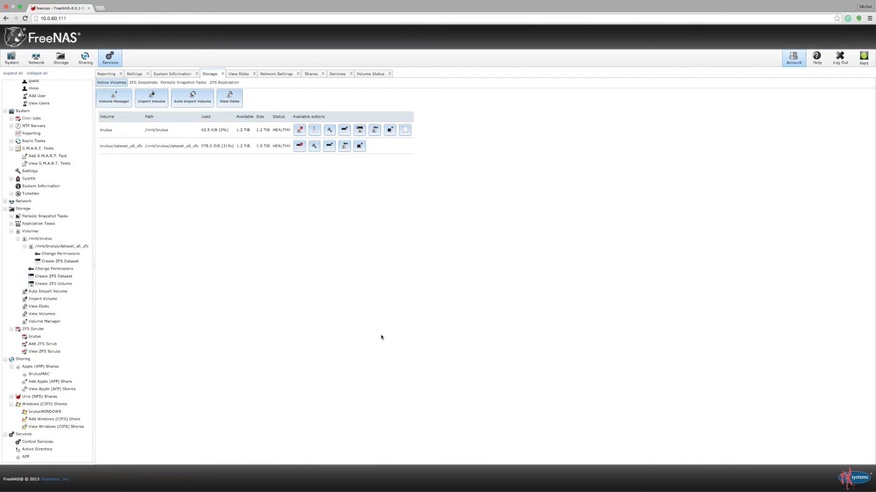
mouse_move(396, 286)
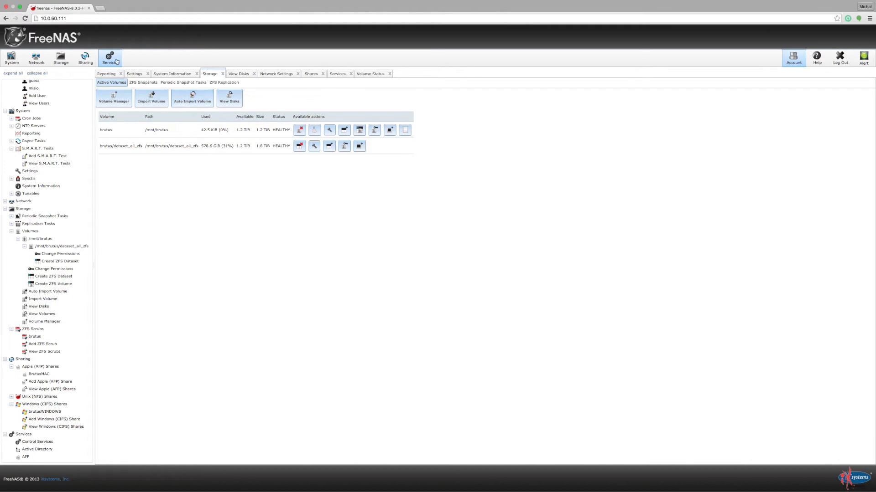
Review the AFP service settings (server name Brutus) from the Services list and cancel without changes.
left_click(110, 57)
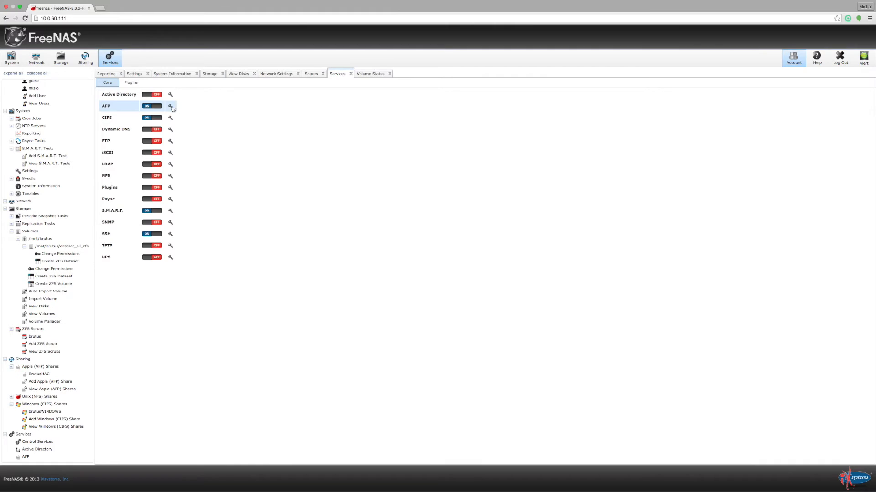
left_click(171, 106)
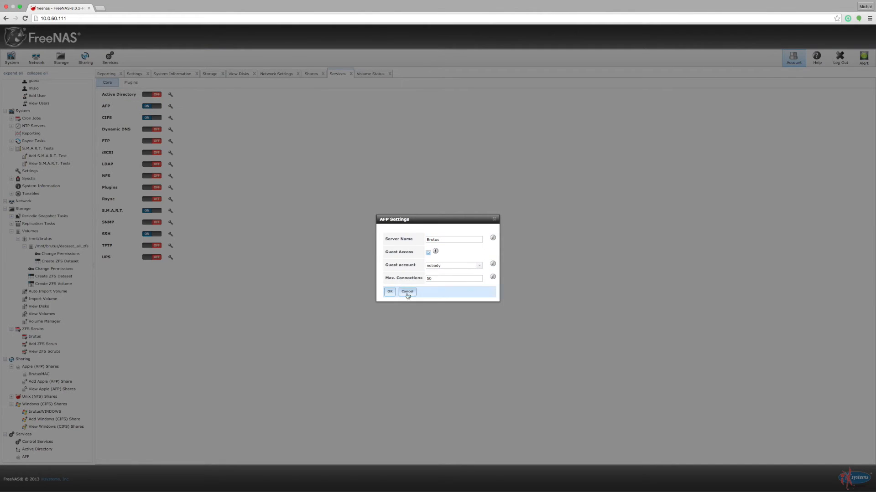
left_click(453, 266)
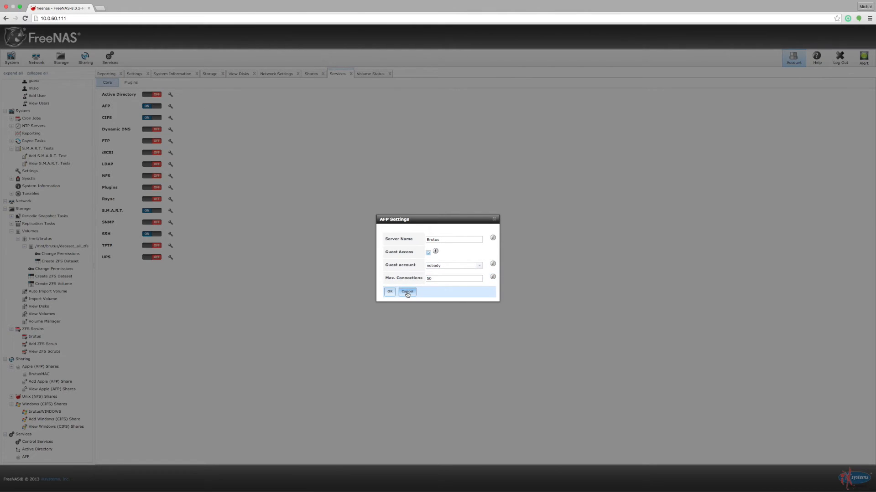
left_click(407, 291)
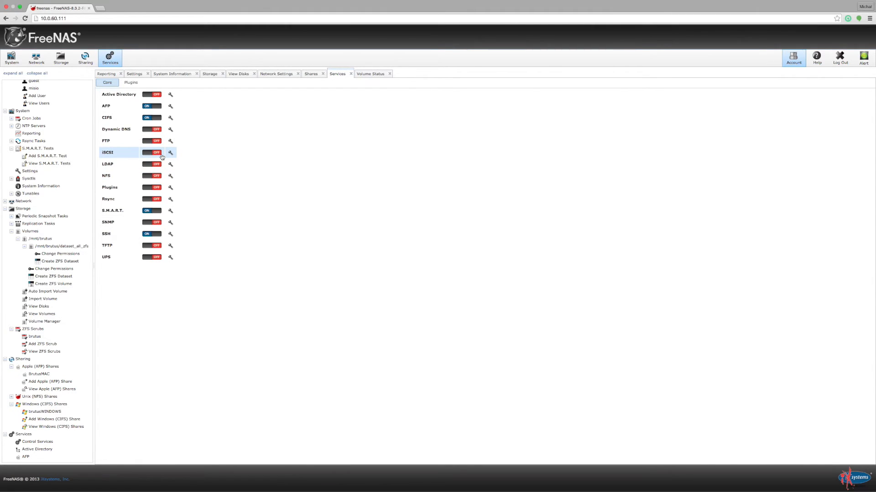
mouse_move(157, 176)
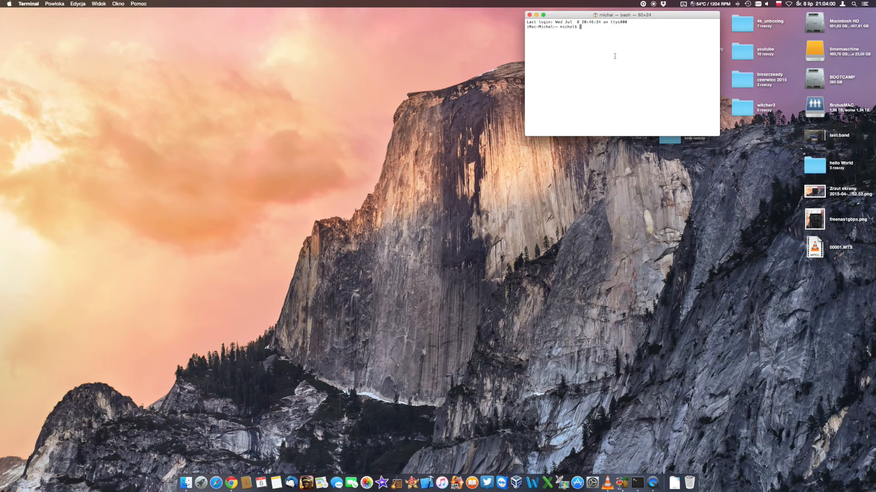
type("ssh root@10.0.60.111")
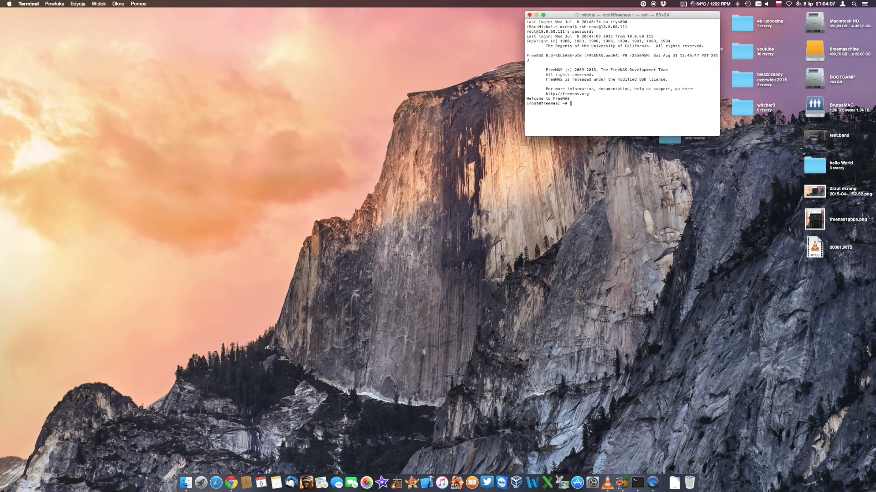
type("ee /boot/loader.conf")
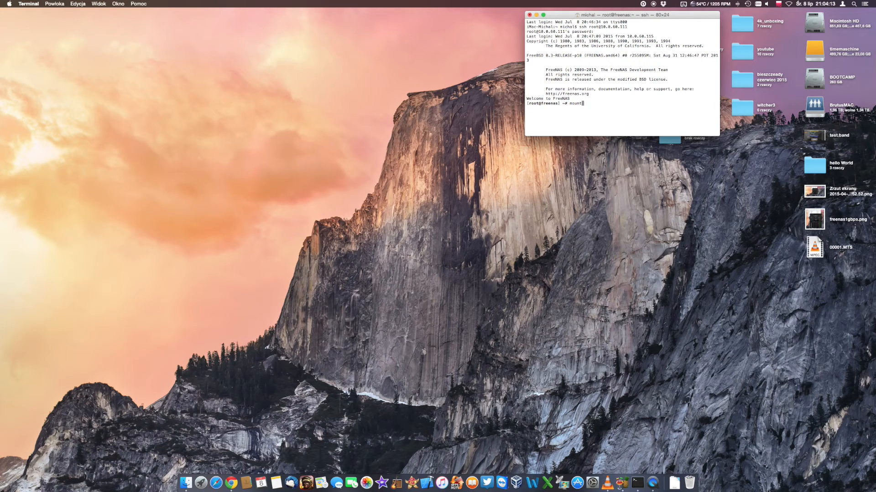
type("ifconfig")
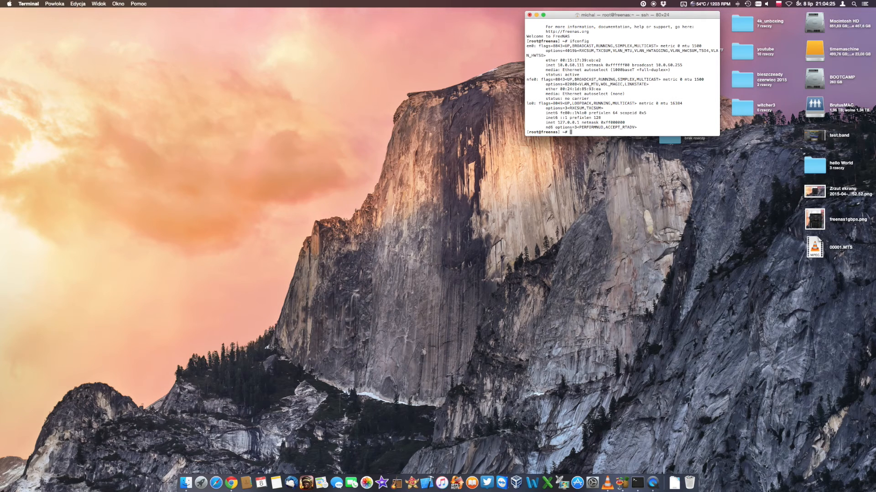
Run zpool status brutus to confirm the raidz1 pool of three disks is ONLINE with no errors.
type("zpool s")
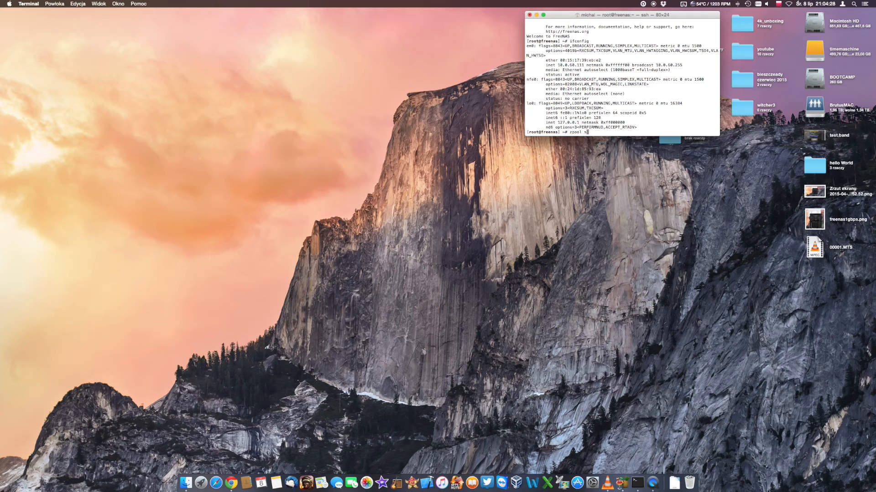
type("tatus btu")
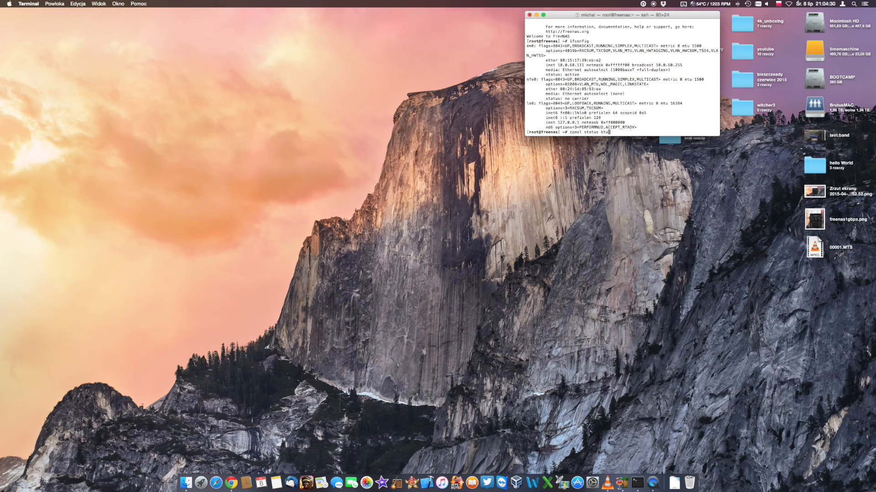
key("Return")
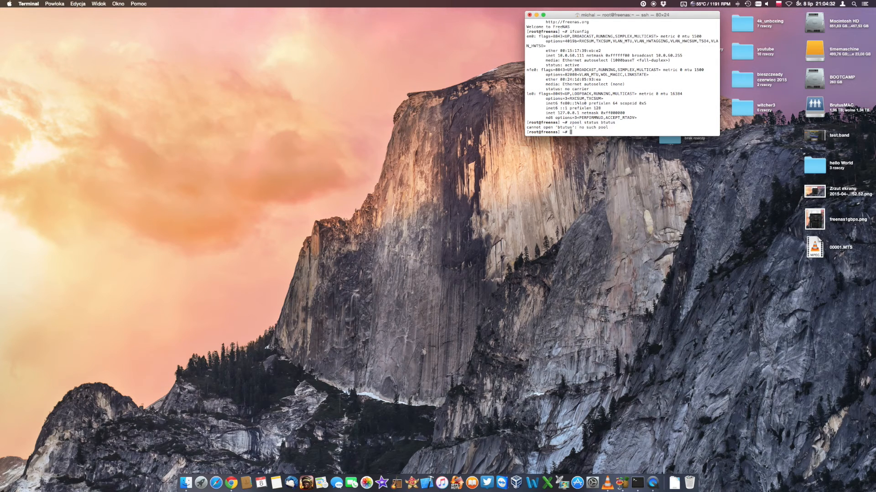
type("zpool status btutus")
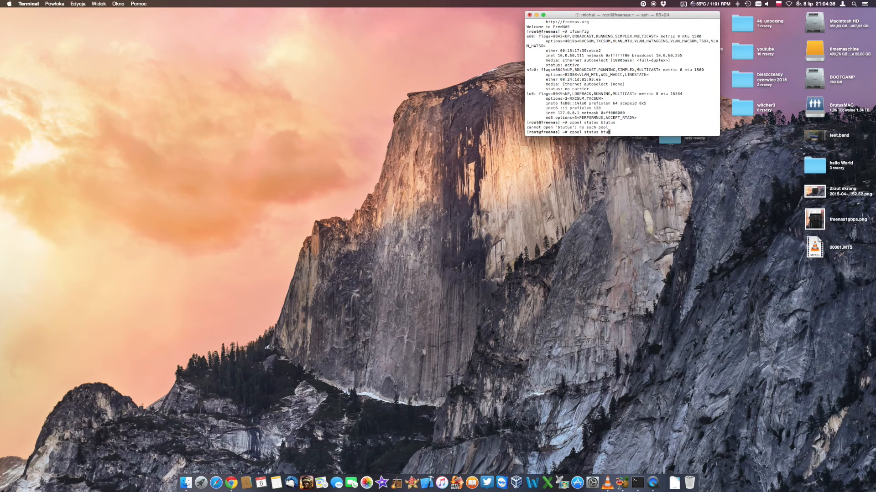
key("backspace")
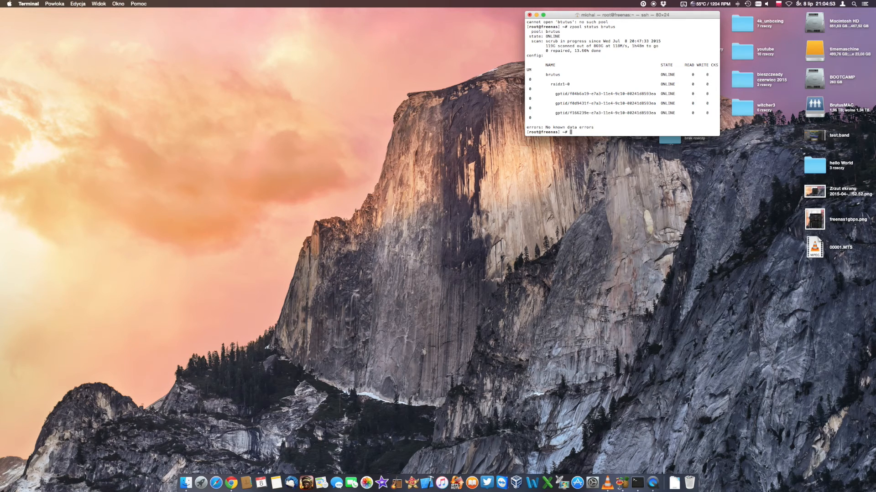
type("zpool status btutus")
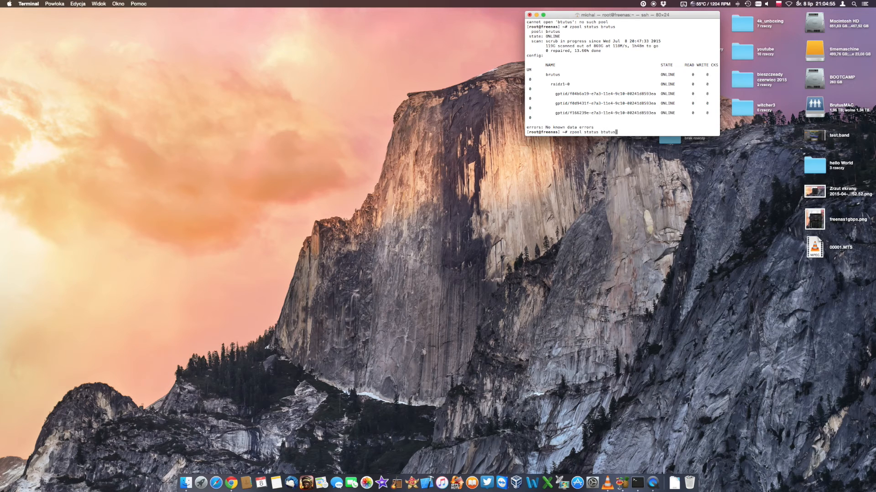